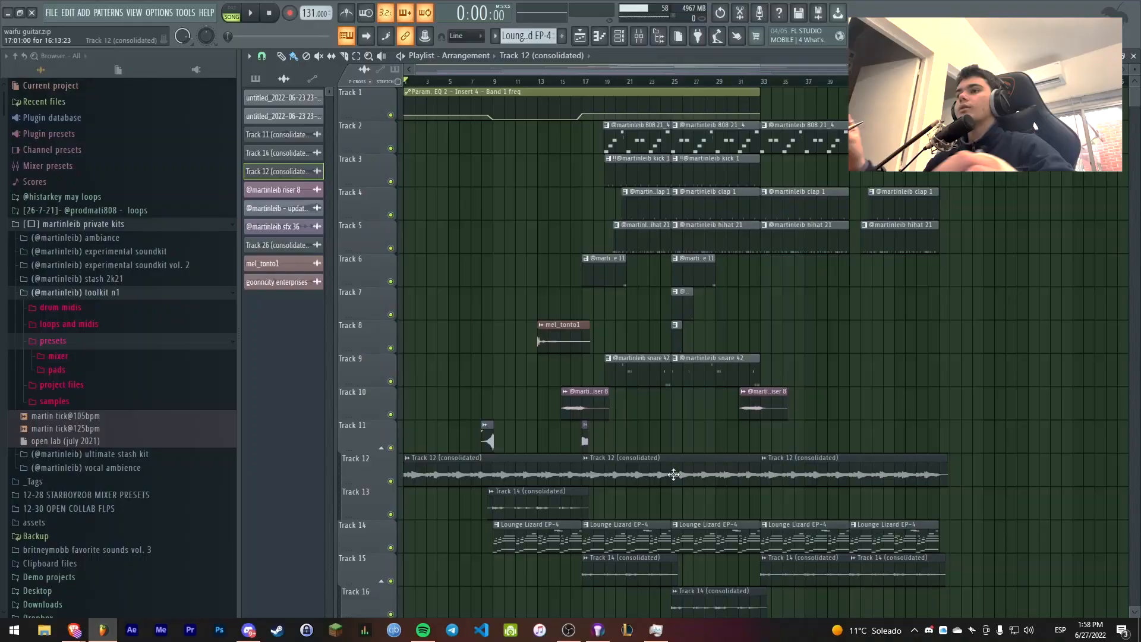
Scroll the Playlist and start playback from around bar 25
{"action": "scroll", "scroll_direction": "down", "scroll_amount": 3}
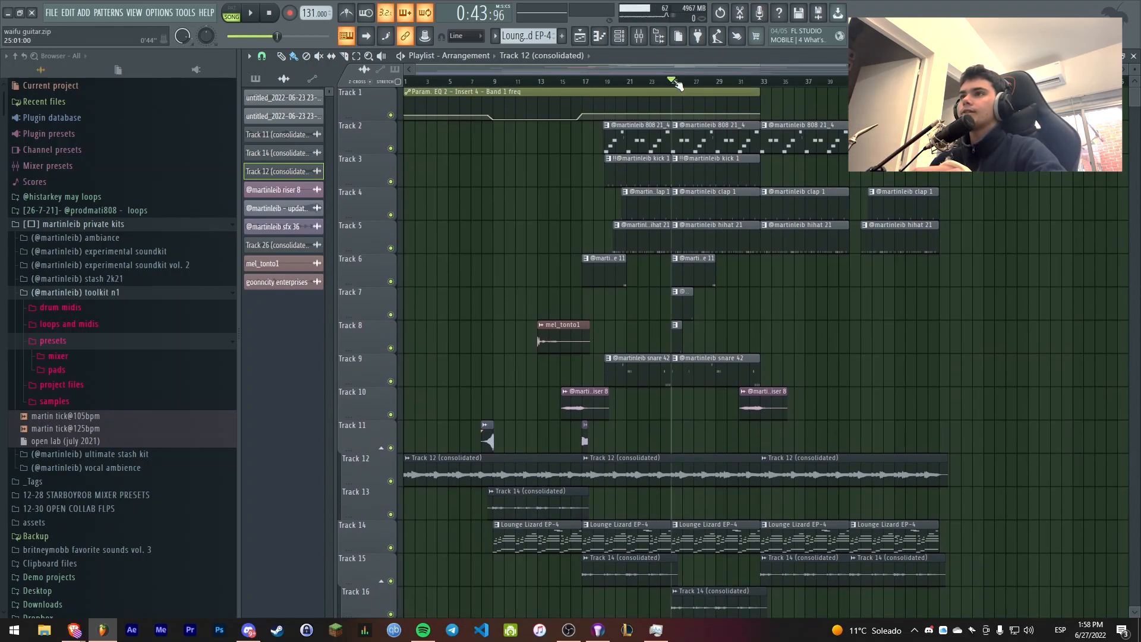
{"action": "left_click_drag", "start_coordinate": [673, 80], "coordinate": [760, 81]}
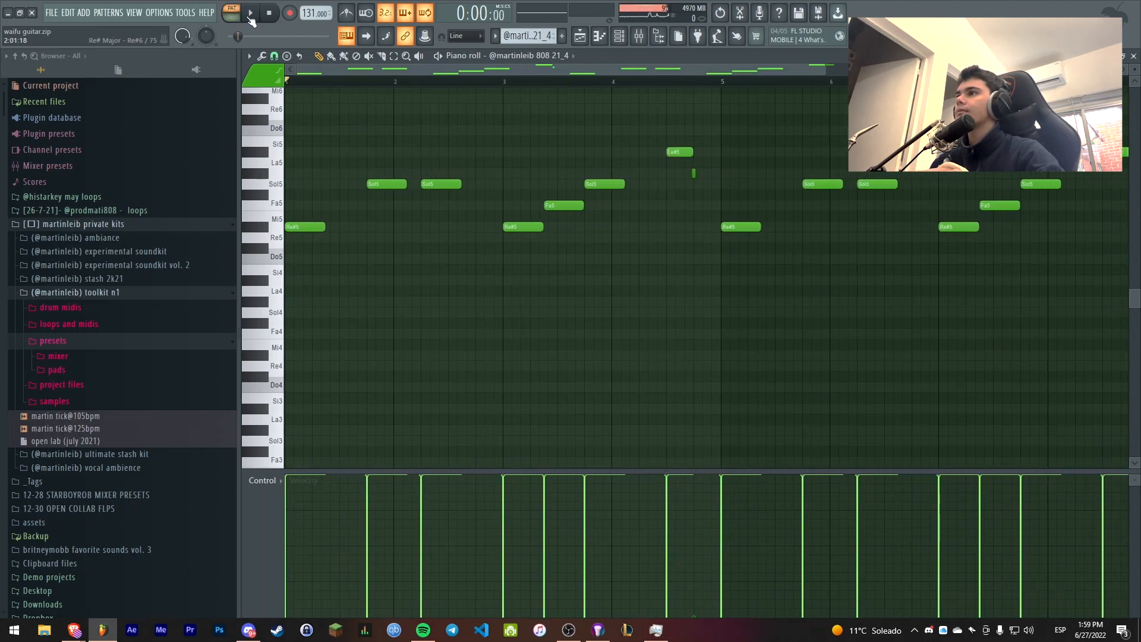
{"action": "left_click", "coordinate": [568, 629]}
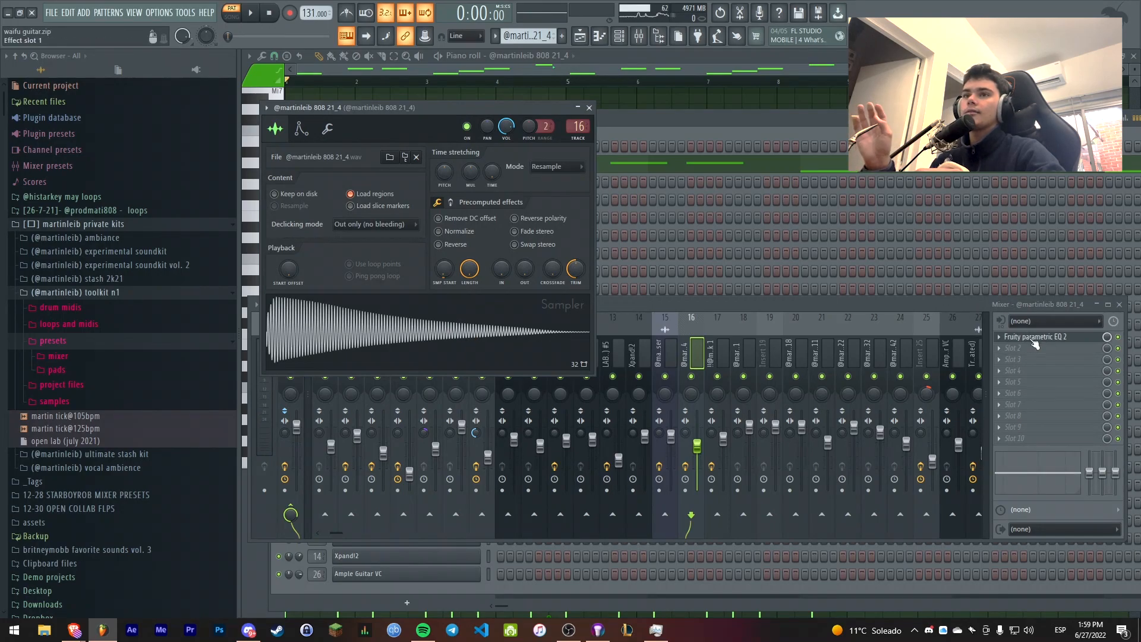
{"action": "left_click", "coordinate": [1038, 337]}
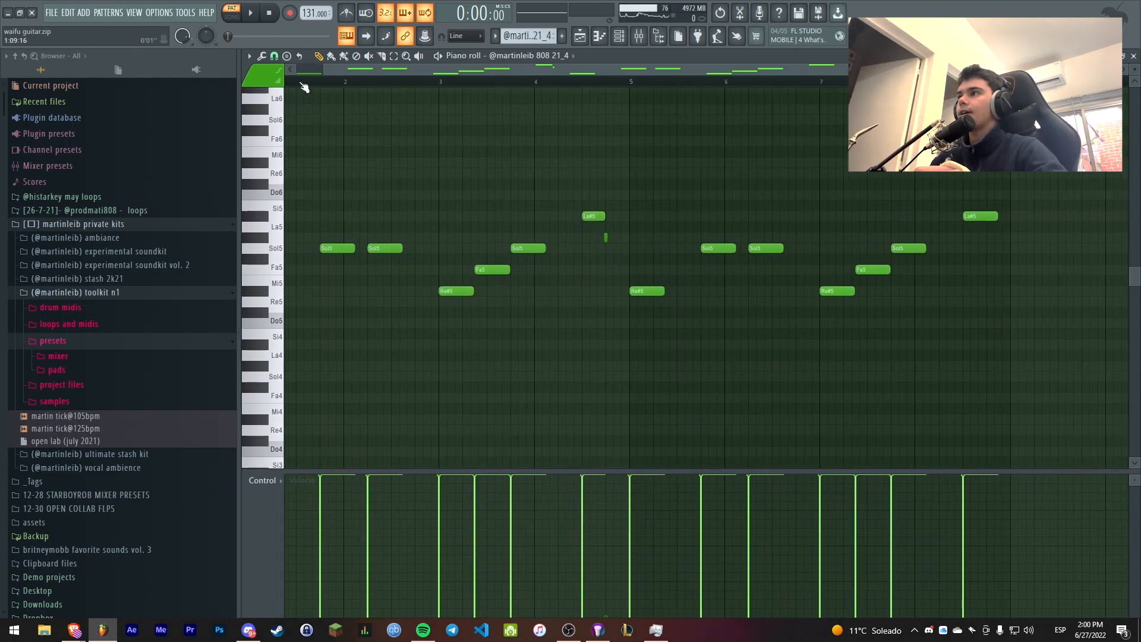
Switch to the Playlist and show the Mixer on the 808's insert track
{"action": "left_click", "coordinate": [249, 13]}
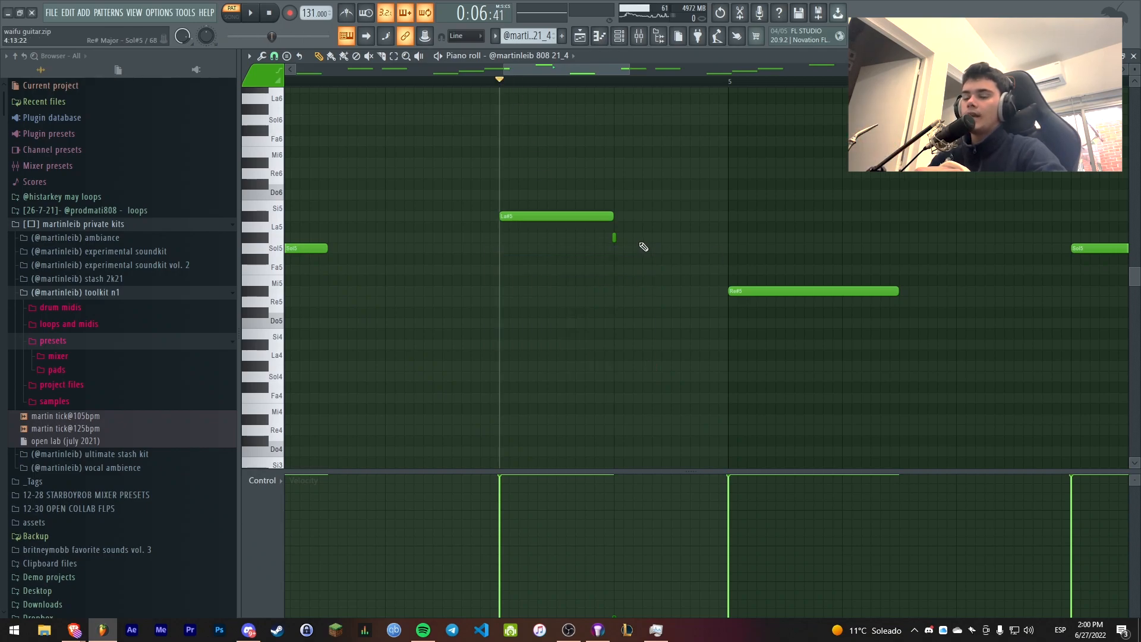
{"action": "mouse_move", "coordinate": [645, 253]}
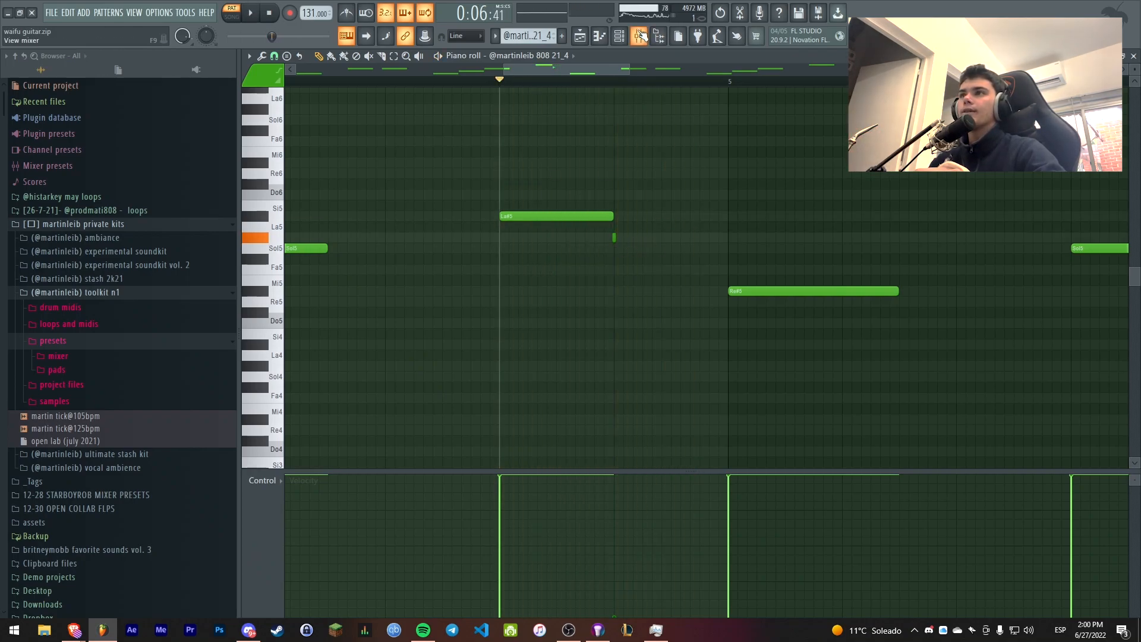
{"action": "left_click", "coordinate": [618, 36]}
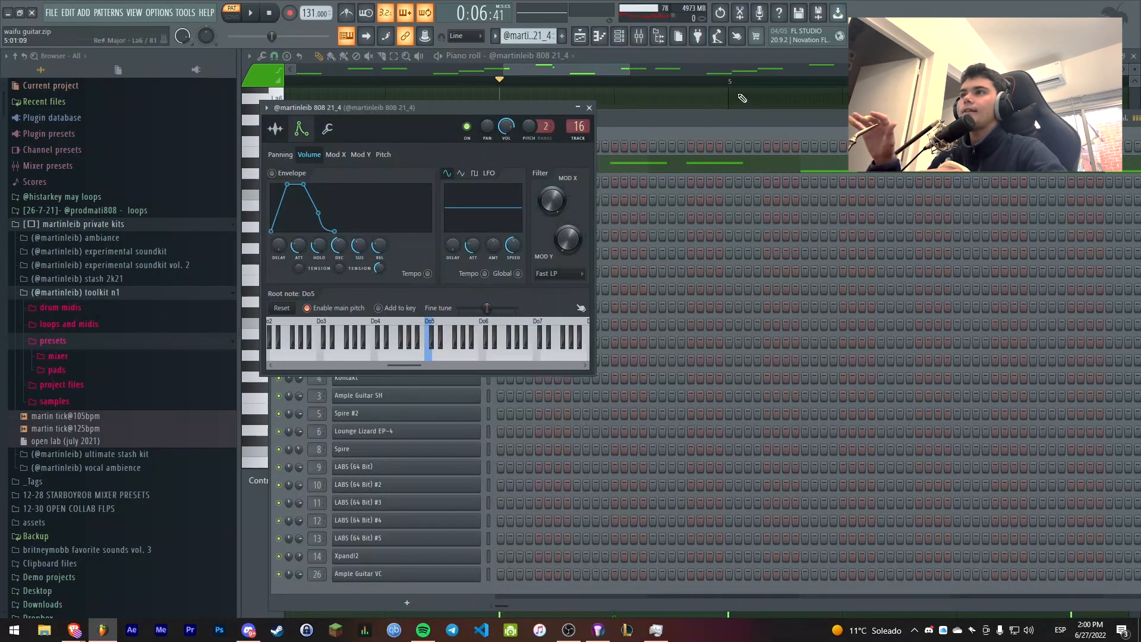
{"action": "left_click", "coordinate": [589, 107]}
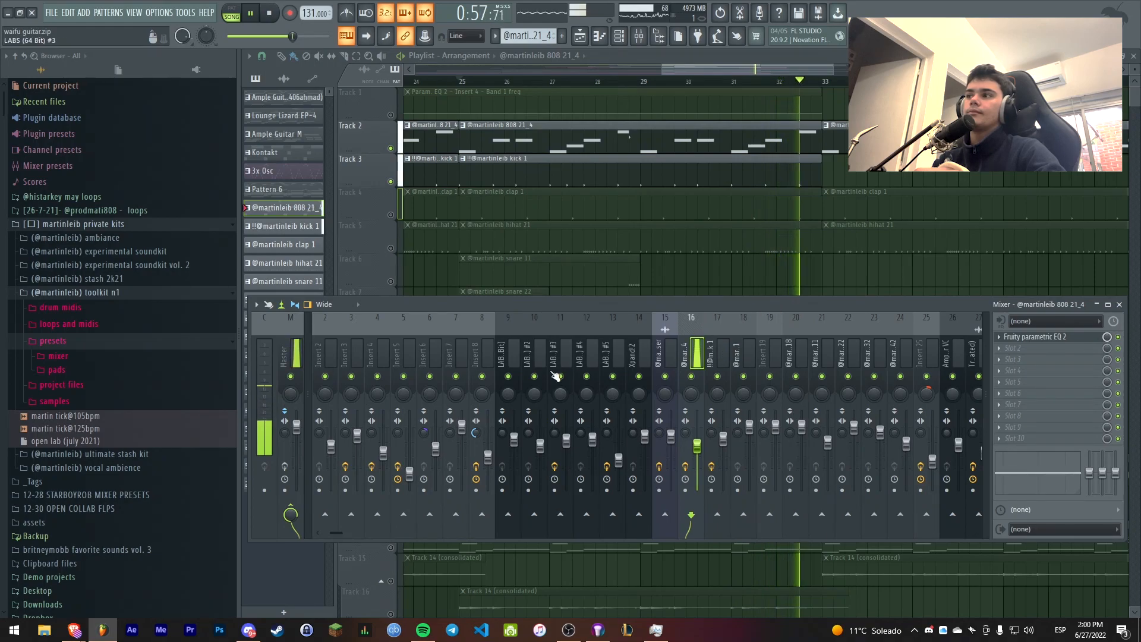
Link the 808 fader to the kick's Peak ctrl - Peak with one-to-one mapping
{"action": "left_click", "coordinate": [716, 353]}
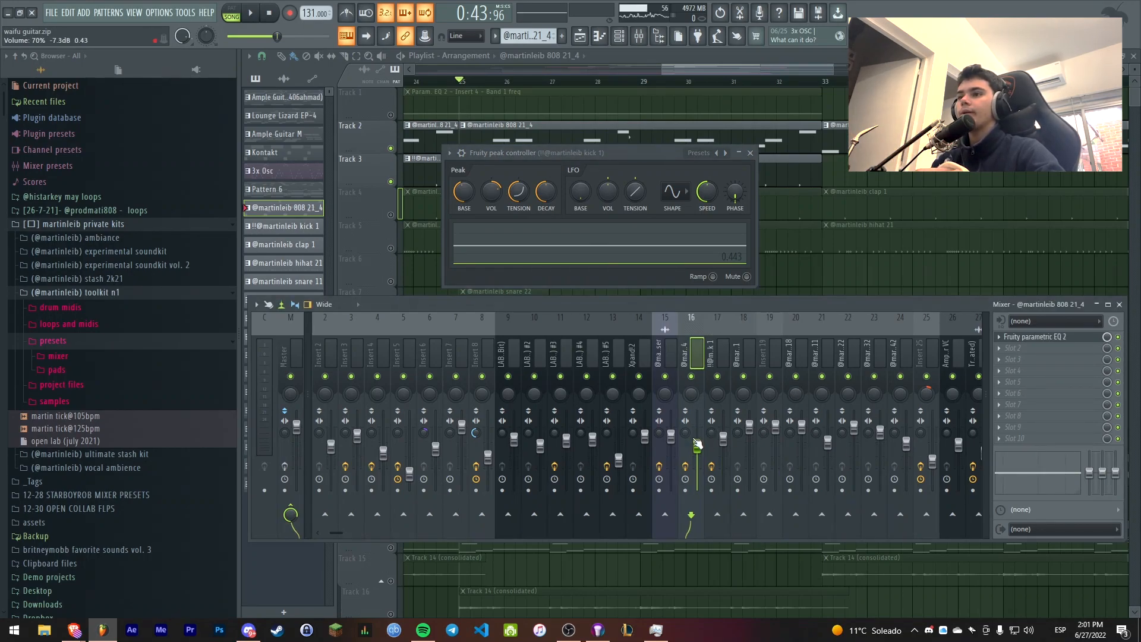
{"action": "right_click", "coordinate": [690, 447]}
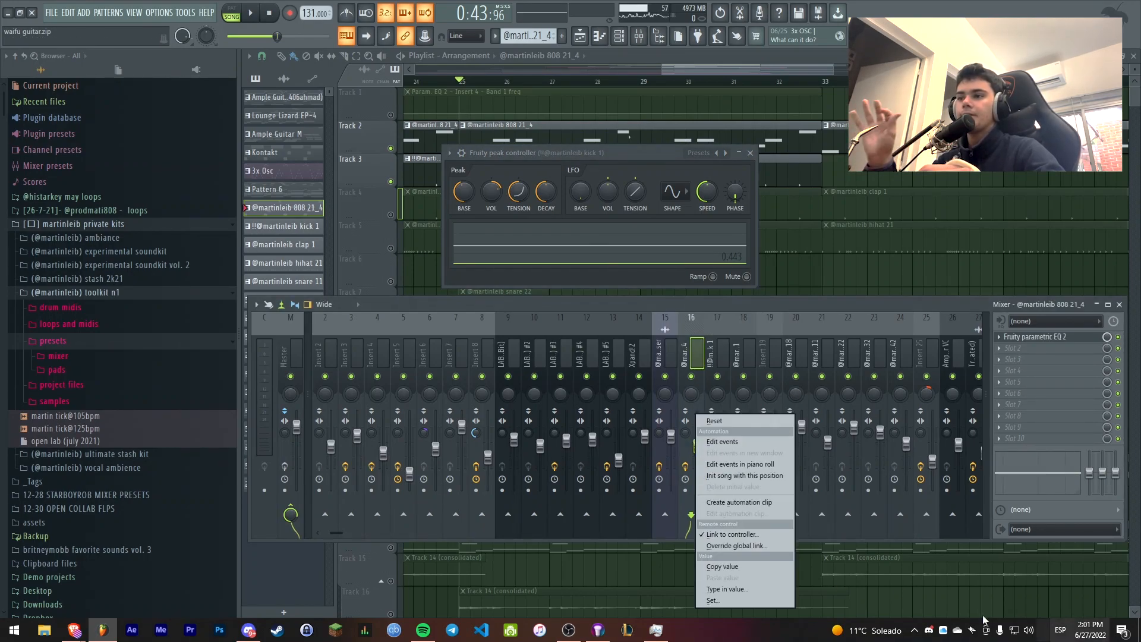
{"action": "left_click", "coordinate": [734, 534]}
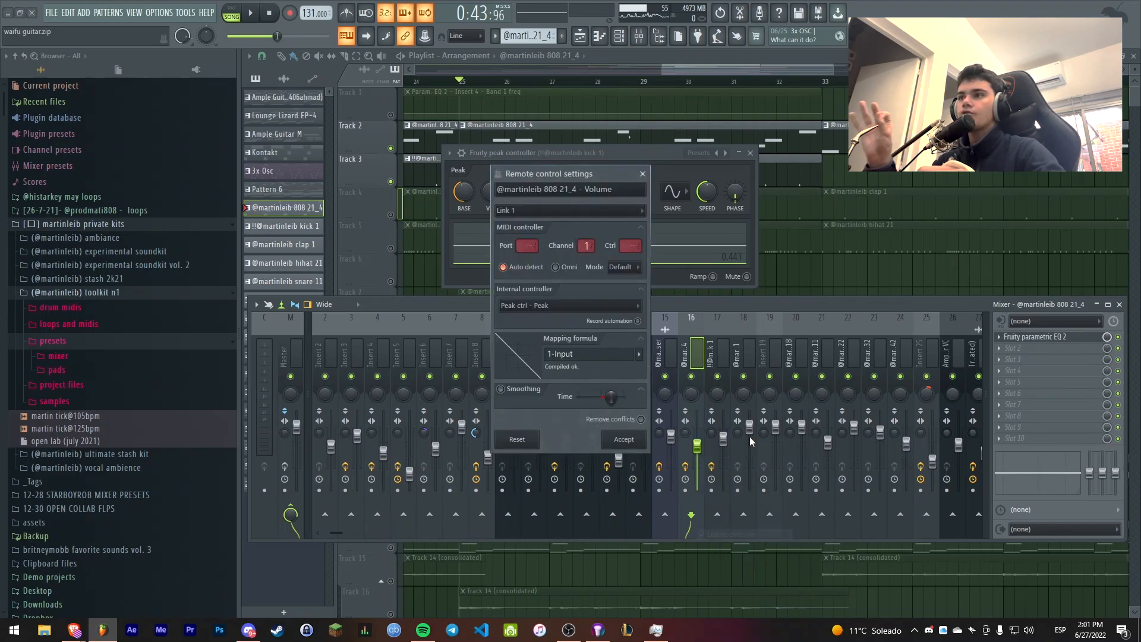
{"action": "left_click", "coordinate": [570, 305]}
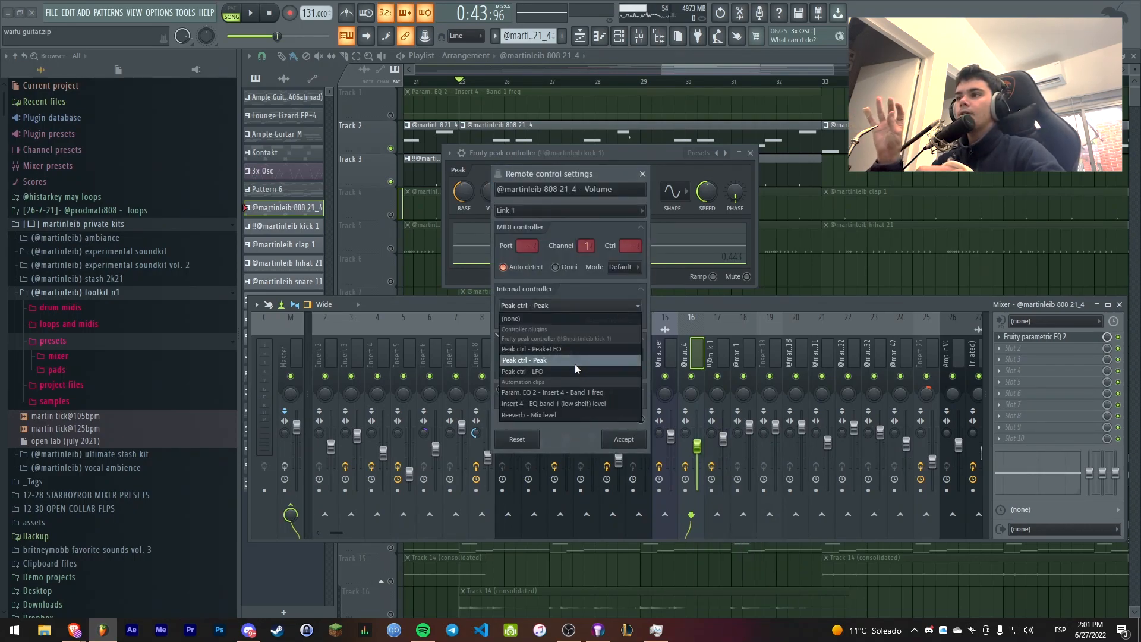
{"action": "left_click", "coordinate": [523, 359]}
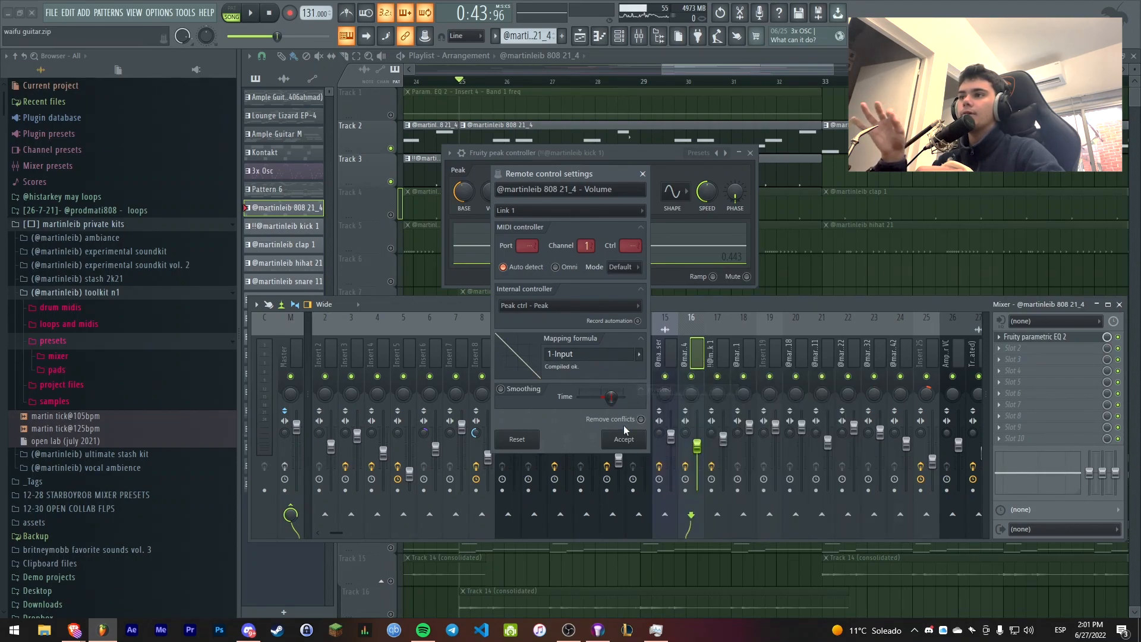
{"action": "left_click", "coordinate": [590, 354]}
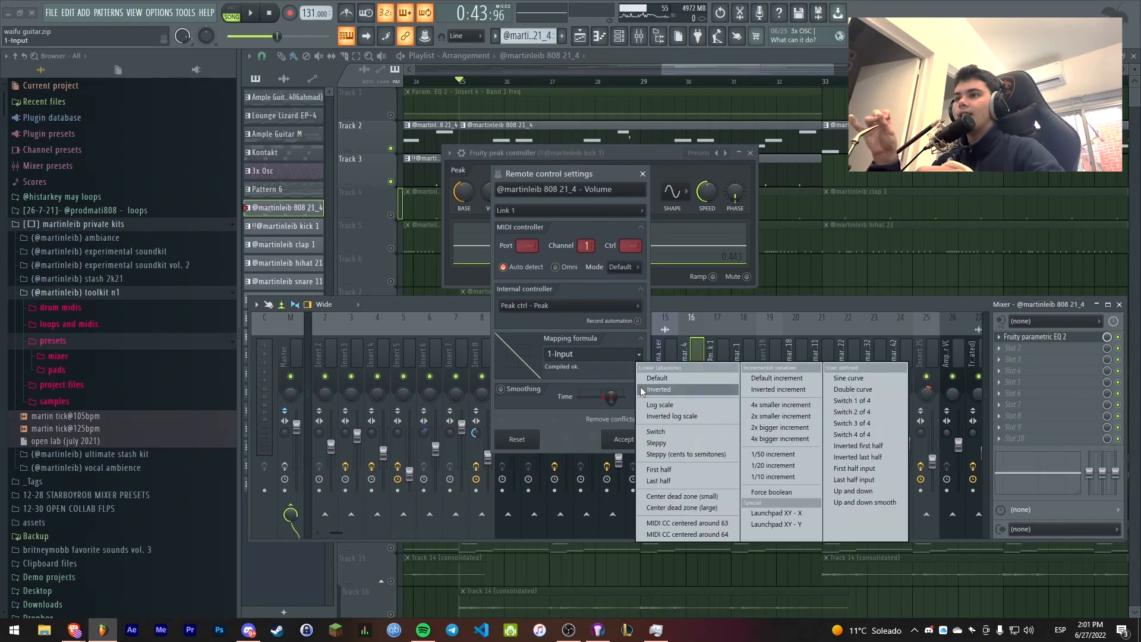
{"action": "left_click", "coordinate": [656, 377]}
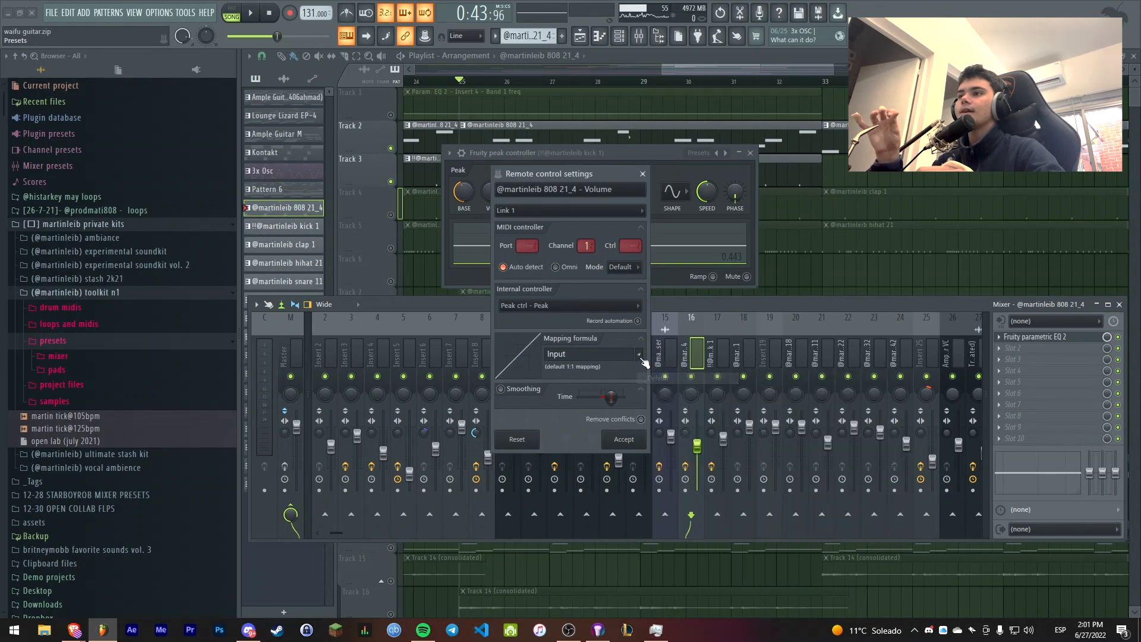
{"action": "left_click", "coordinate": [641, 173]}
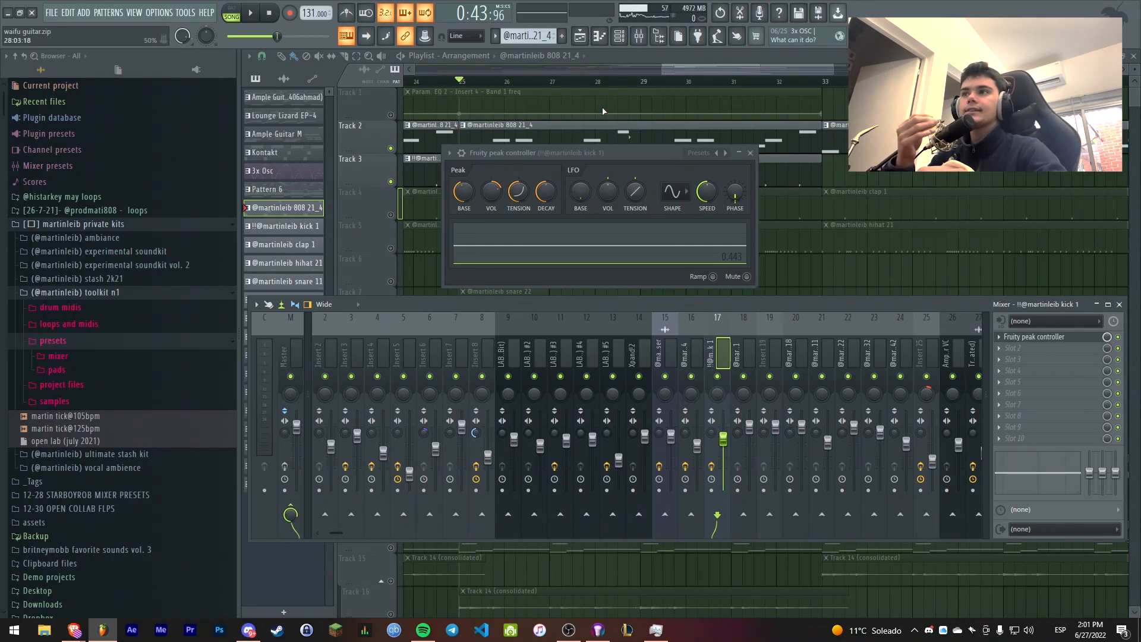
Show the 808 insert's effects and adjust the peak controller's amount and base level
{"action": "left_click", "coordinate": [690, 351]}
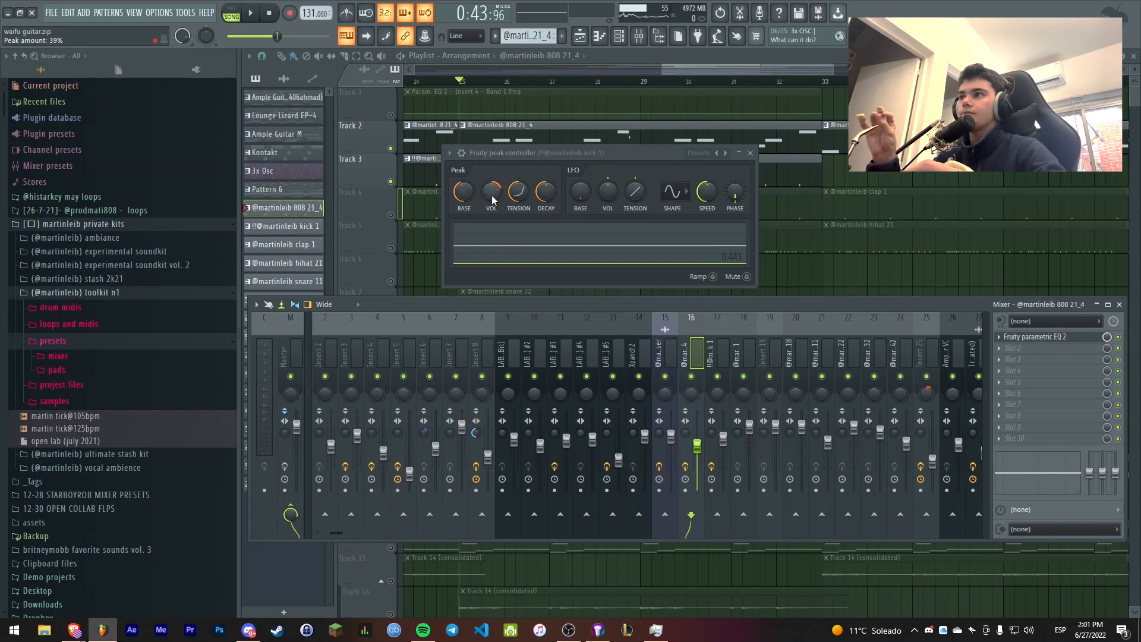
{"action": "right_click", "coordinate": [463, 192]}
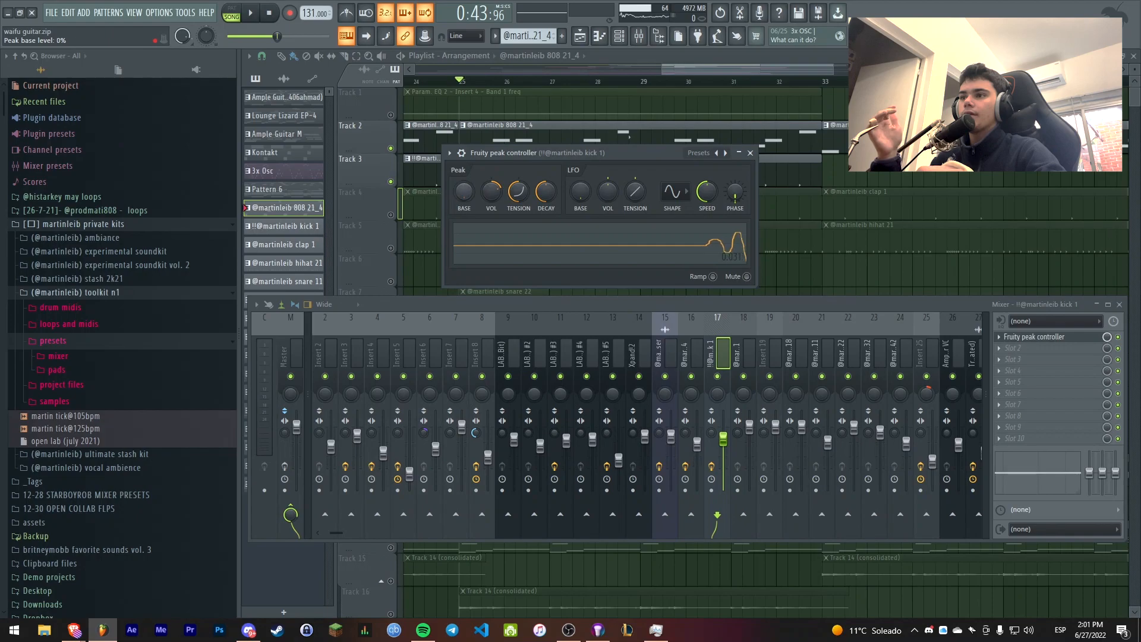
{"action": "right_click", "coordinate": [464, 193]}
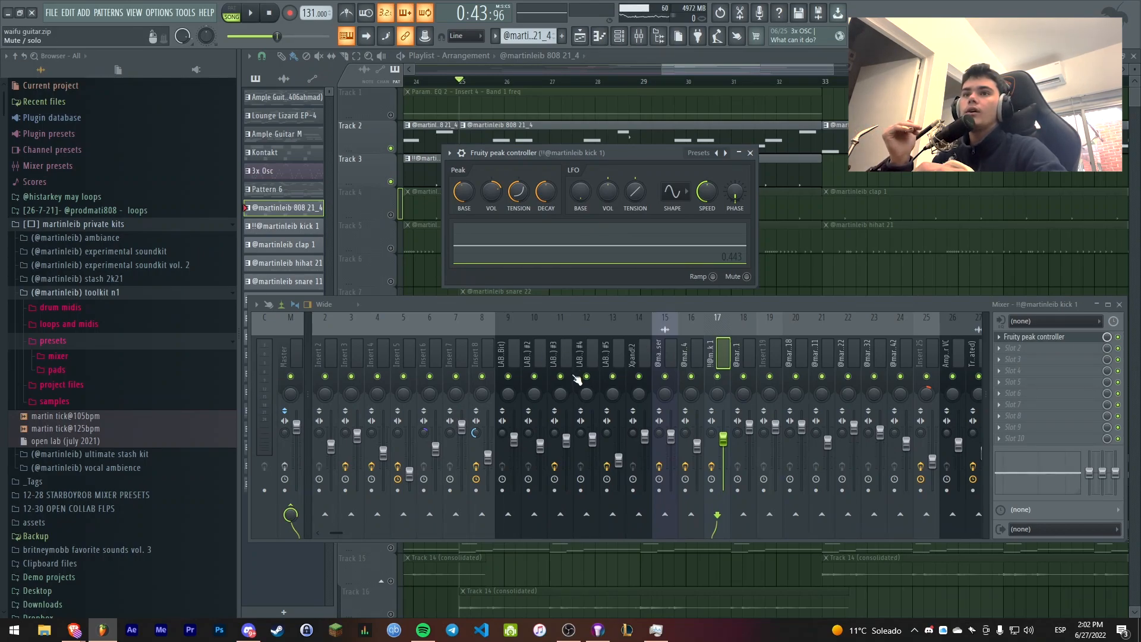
{"action": "mouse_move", "coordinate": [586, 384]}
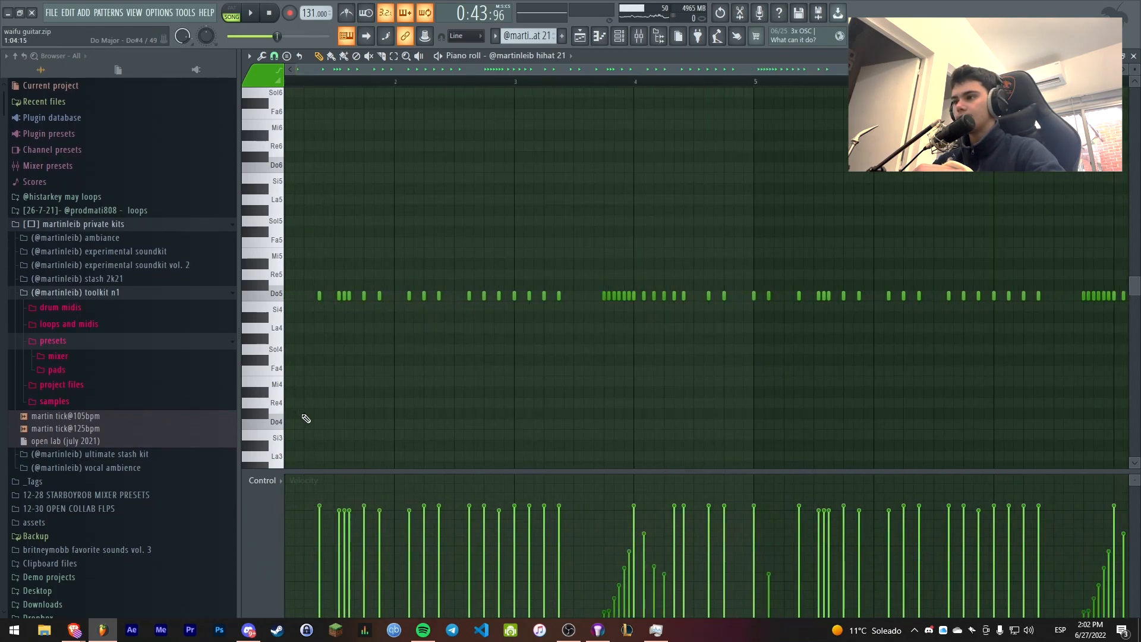
Switch the piano roll event lane to Note pan for the hi-hat notes
{"action": "left_click", "coordinate": [262, 479]}
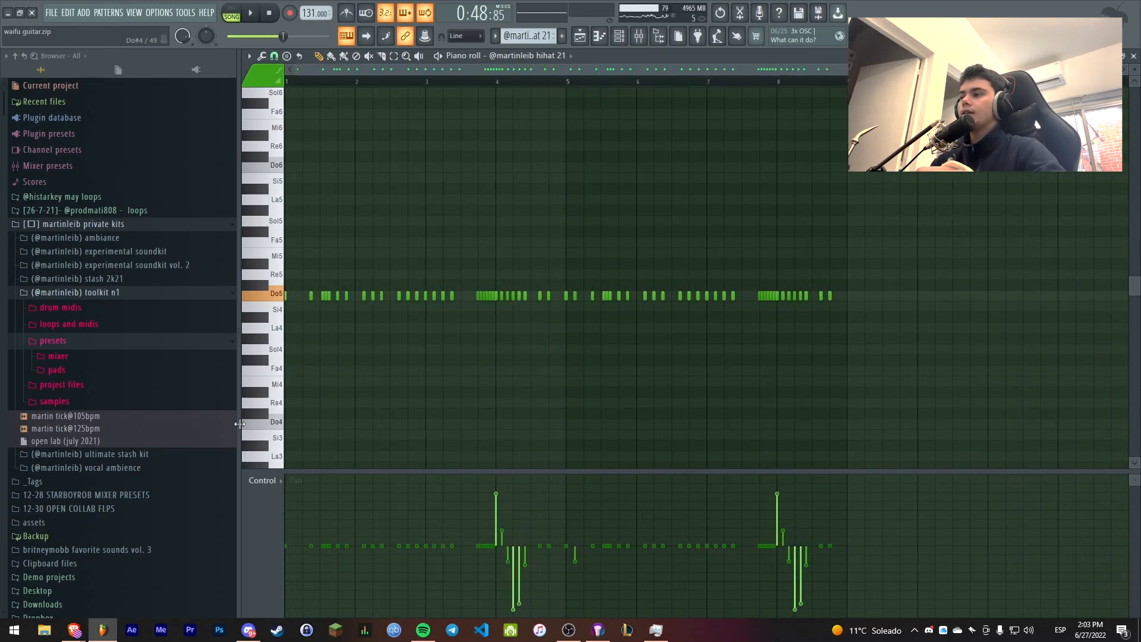
{"action": "left_click", "coordinate": [263, 479]}
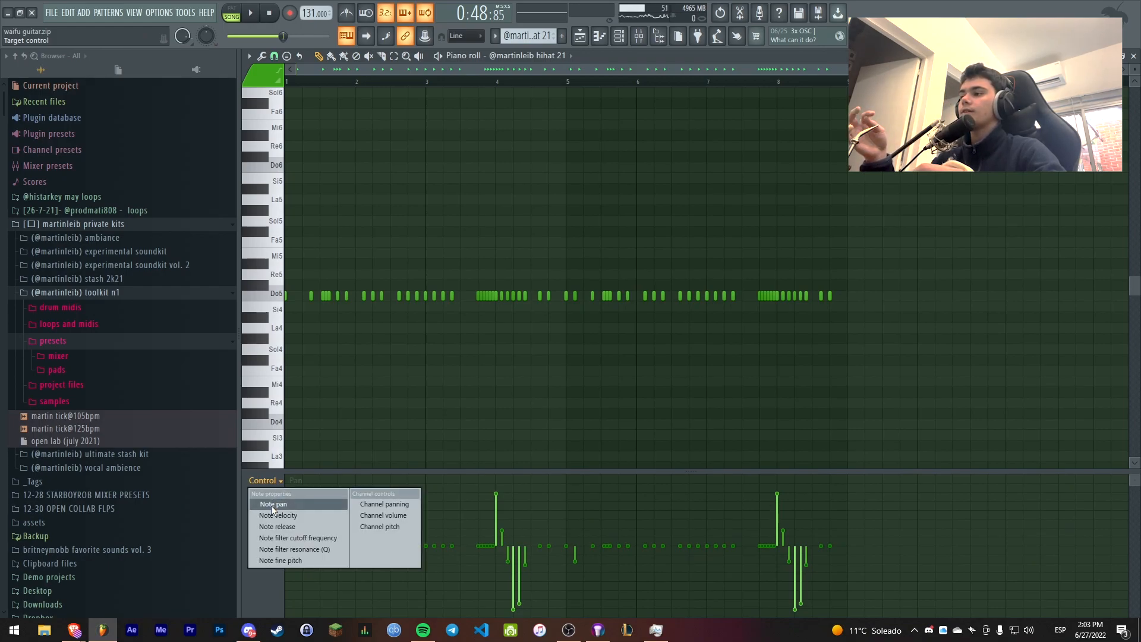
{"action": "left_click", "coordinate": [279, 515]}
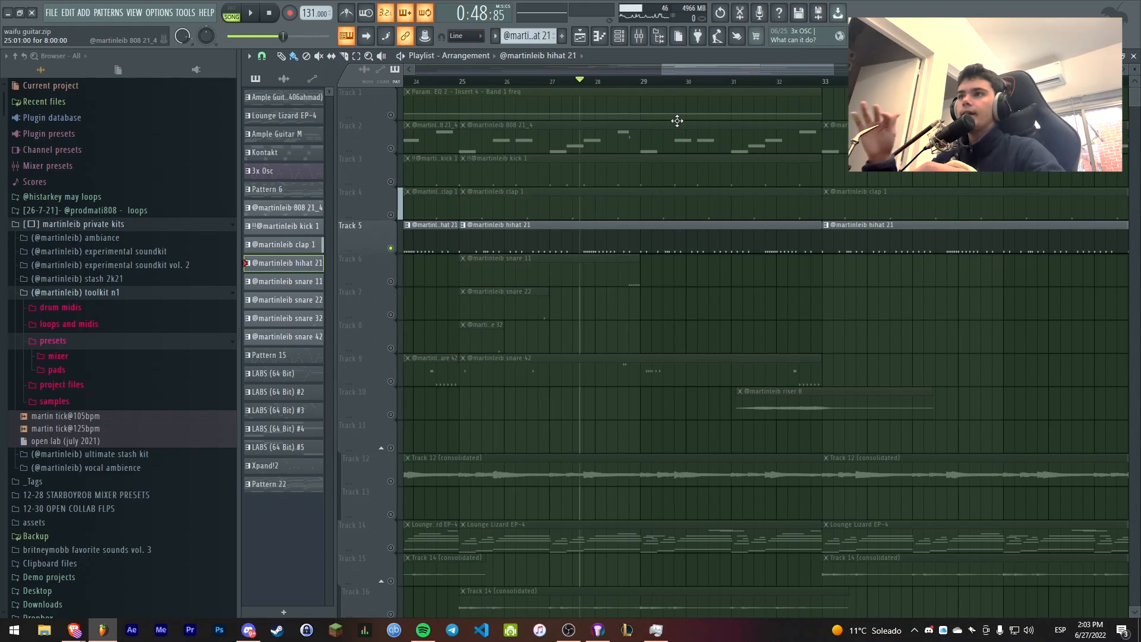
{"action": "left_click", "coordinate": [469, 81]}
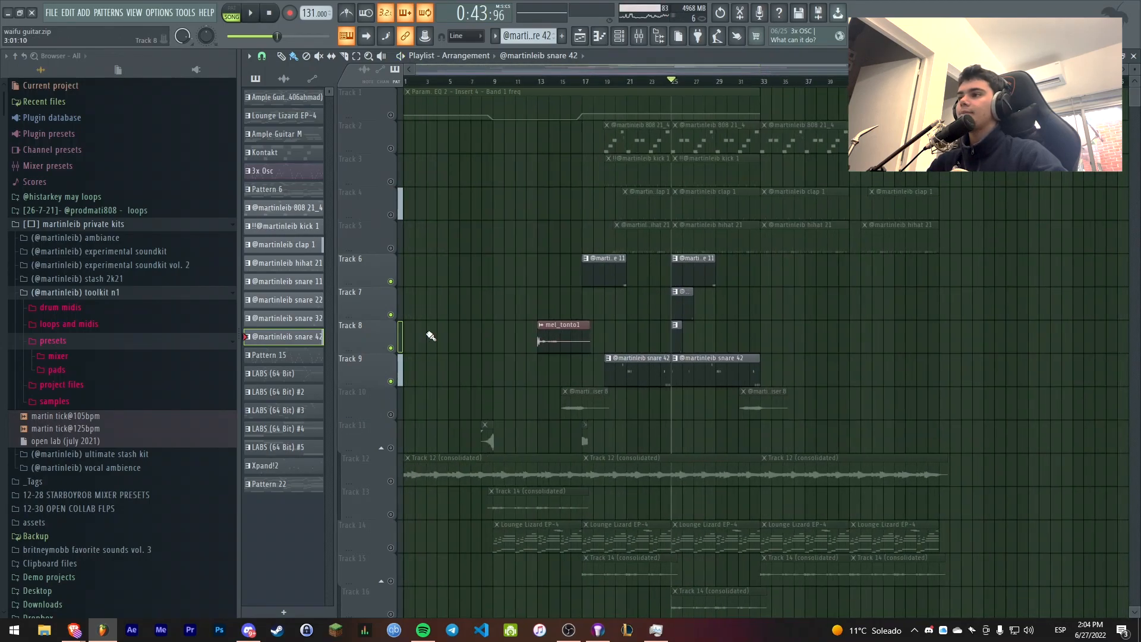
Scroll down the Playlist toward the Ample Guitar SH pattern
{"action": "scroll", "scroll_direction": "down", "scroll_amount": 3}
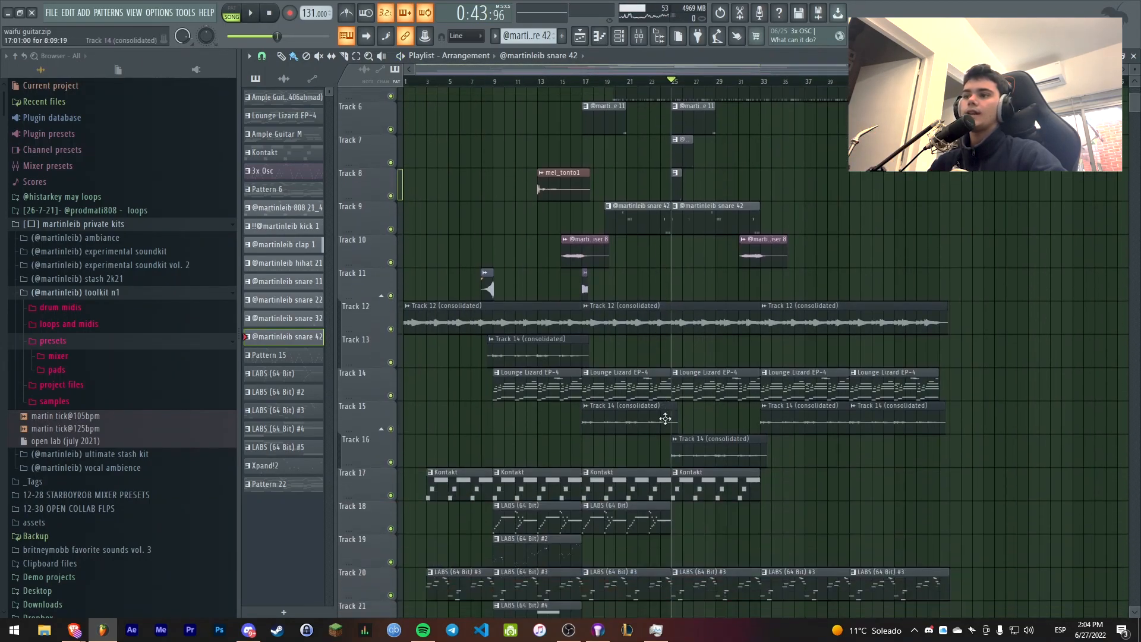
{"action": "scroll", "scroll_direction": "down", "scroll_amount": 3}
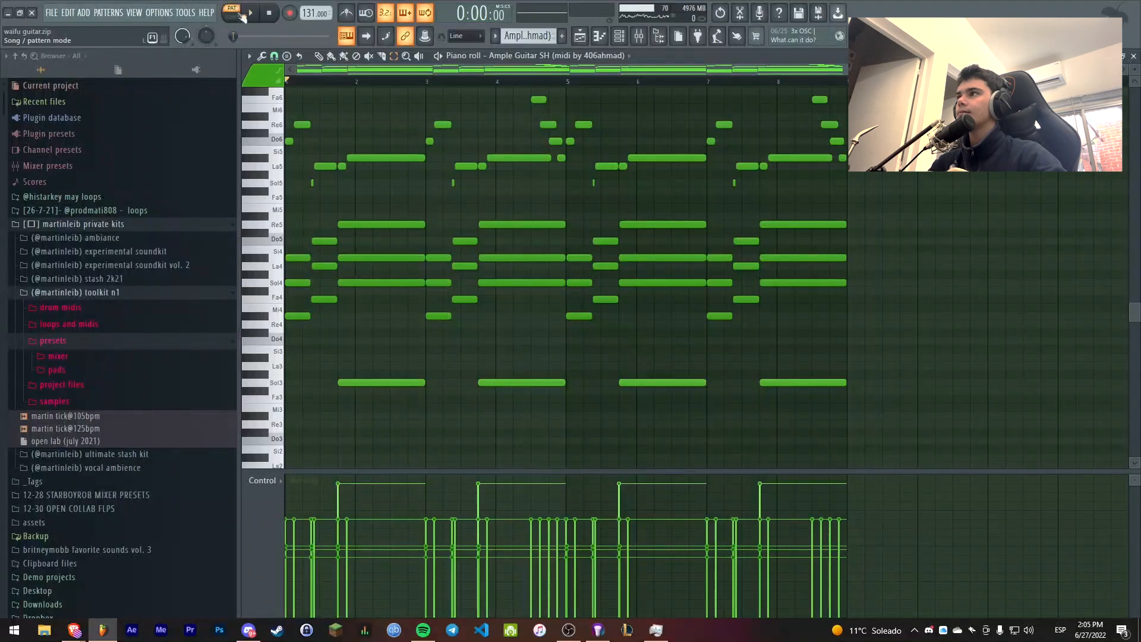
Play the Ample Guitar SH chords, stop playback, and return to the Playlist
{"action": "left_click", "coordinate": [251, 13]}
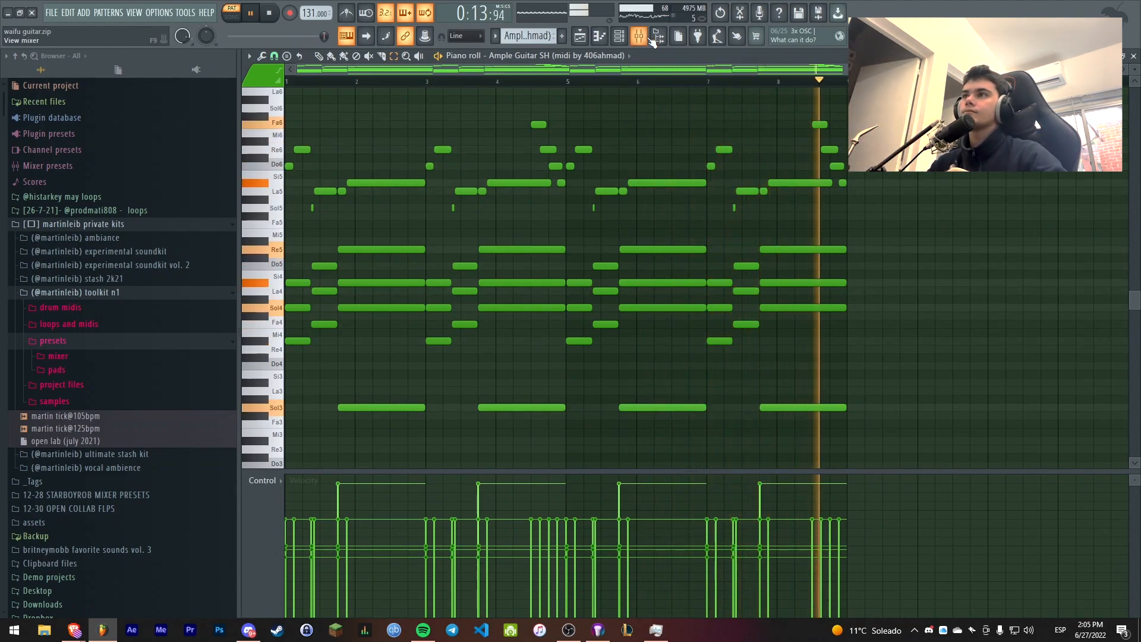
{"action": "left_click", "coordinate": [619, 36]}
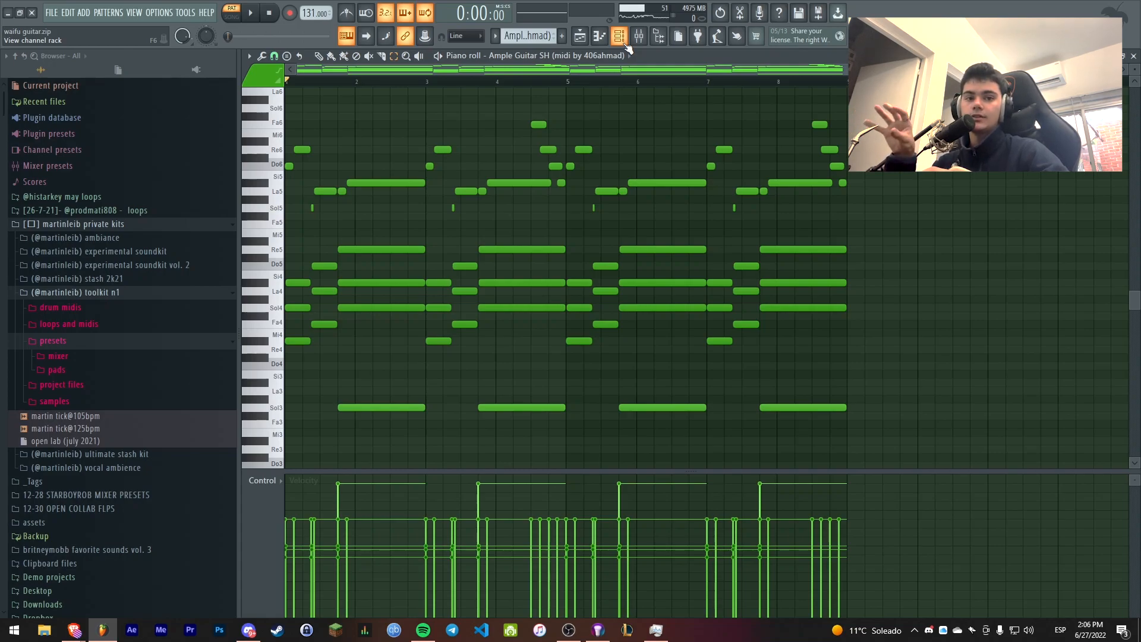
{"action": "left_click", "coordinate": [620, 36]}
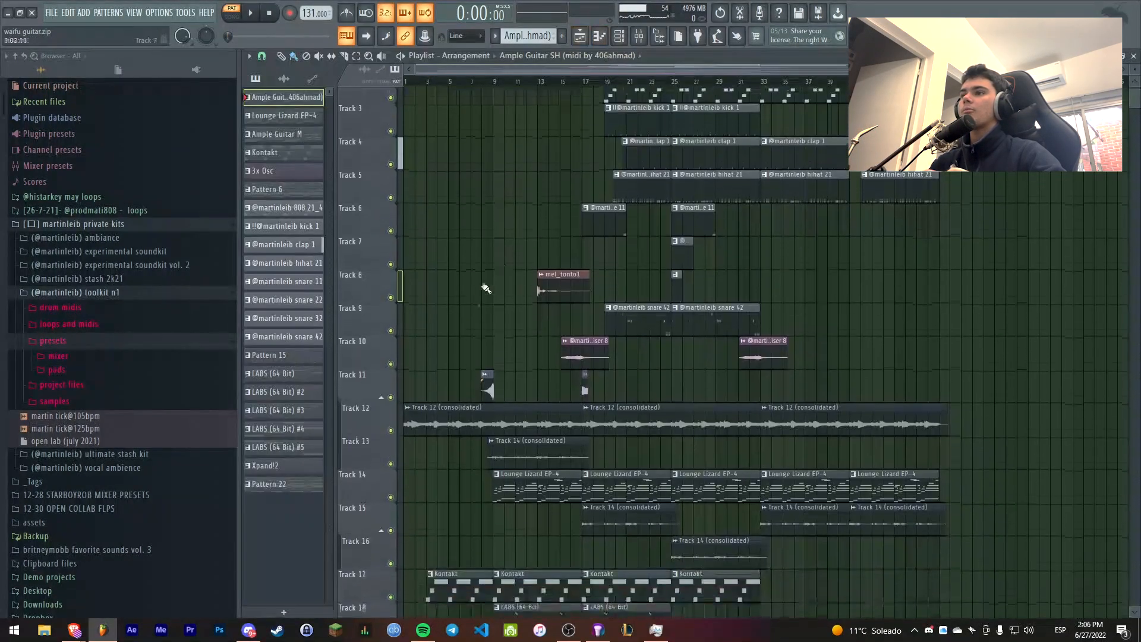
{"action": "scroll", "scroll_direction": "down", "scroll_amount": 3}
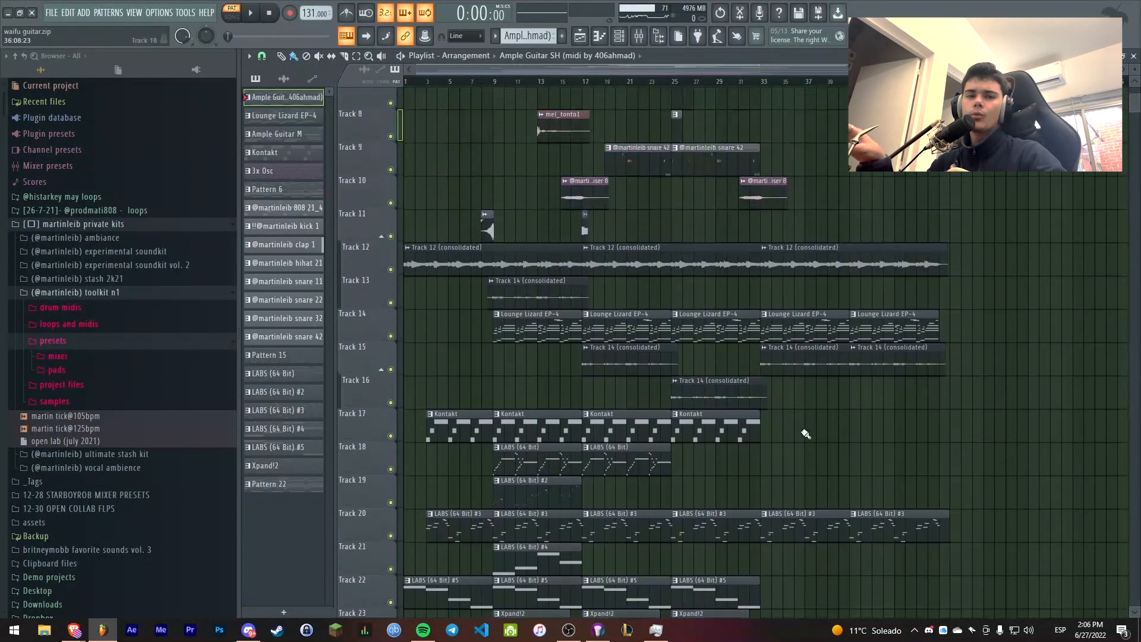
{"action": "left_click", "coordinate": [159, 12]}
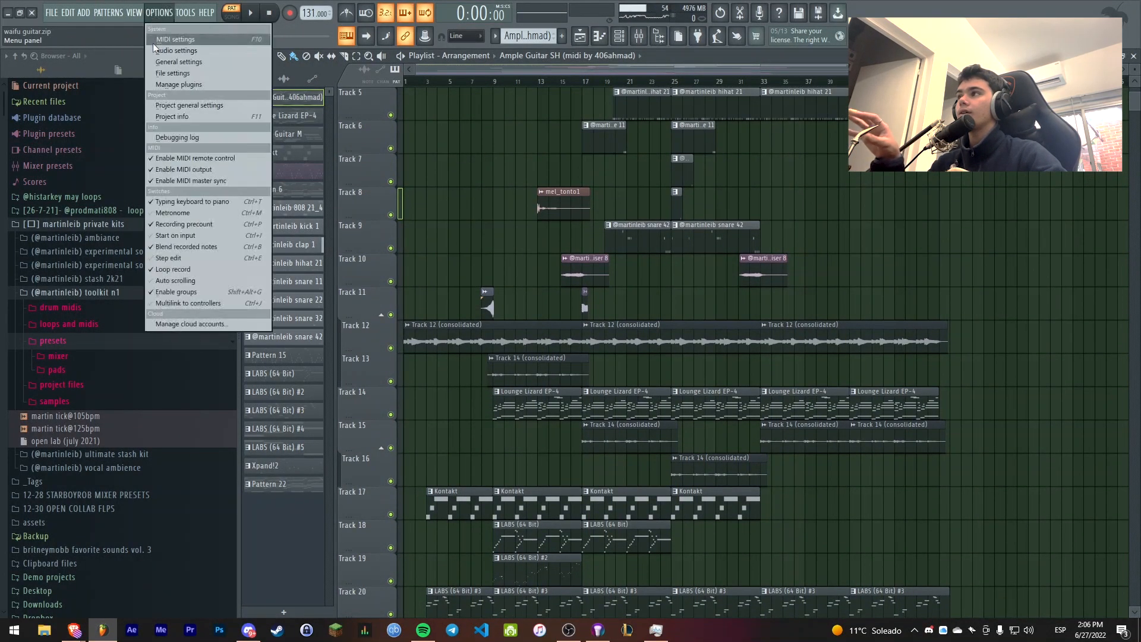
{"action": "left_click", "coordinate": [175, 50]}
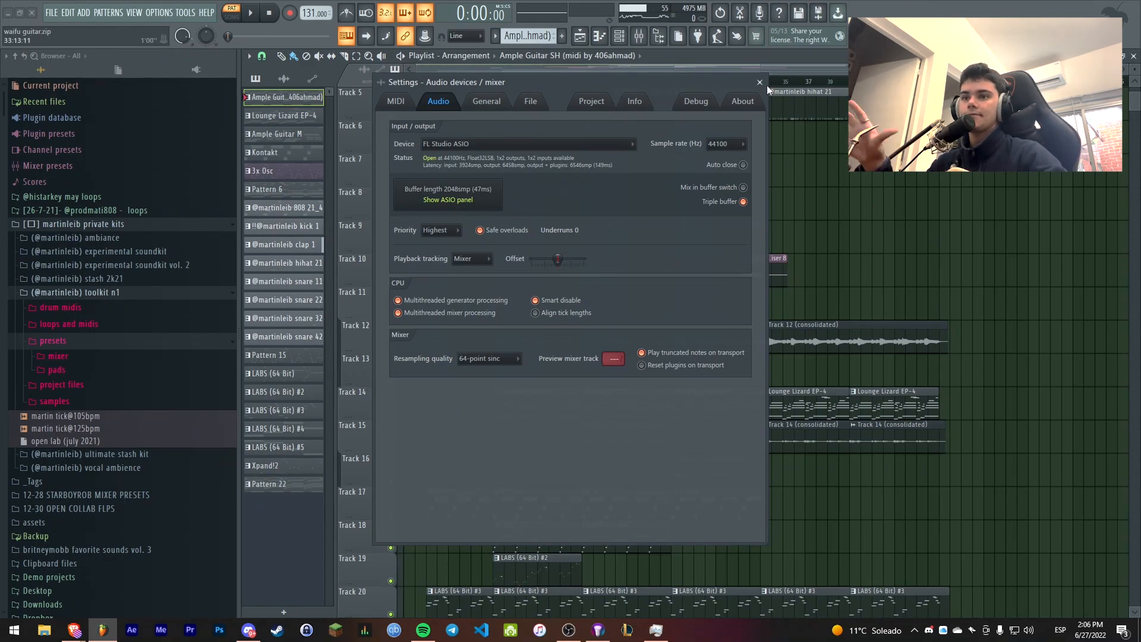
{"action": "left_click", "coordinate": [758, 82]}
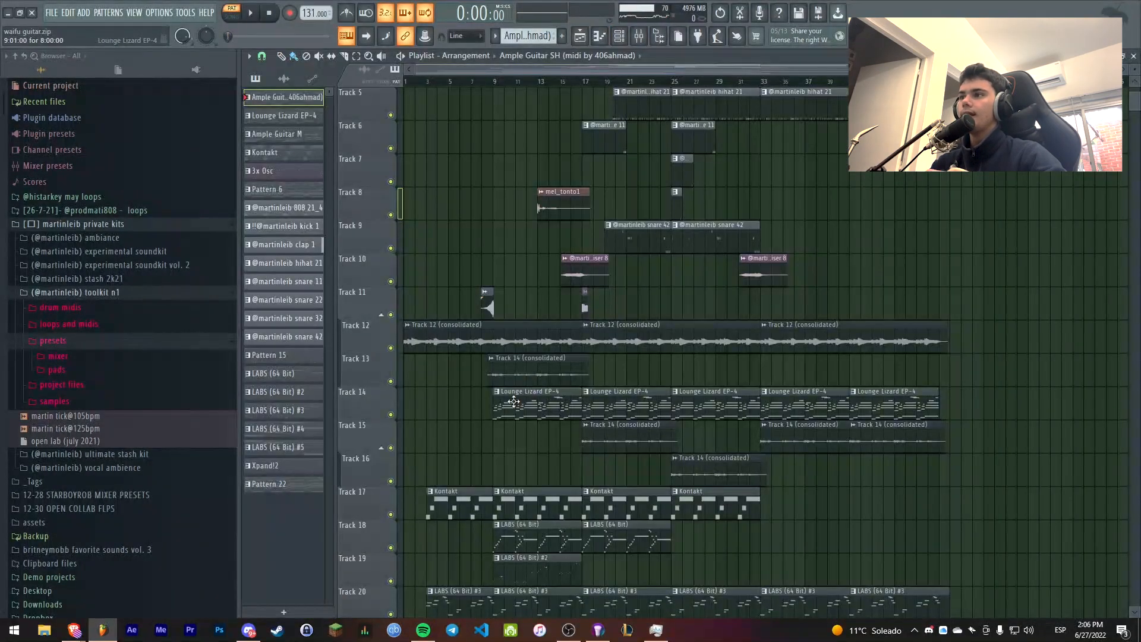
{"action": "left_click", "coordinate": [619, 35]}
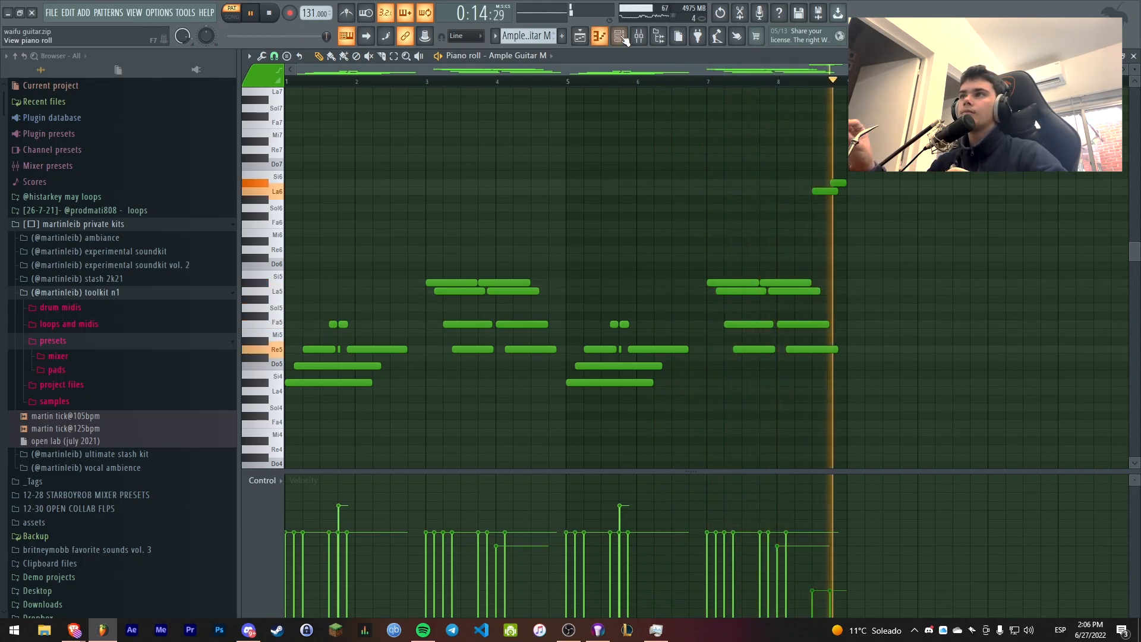
{"action": "left_click", "coordinate": [618, 36]}
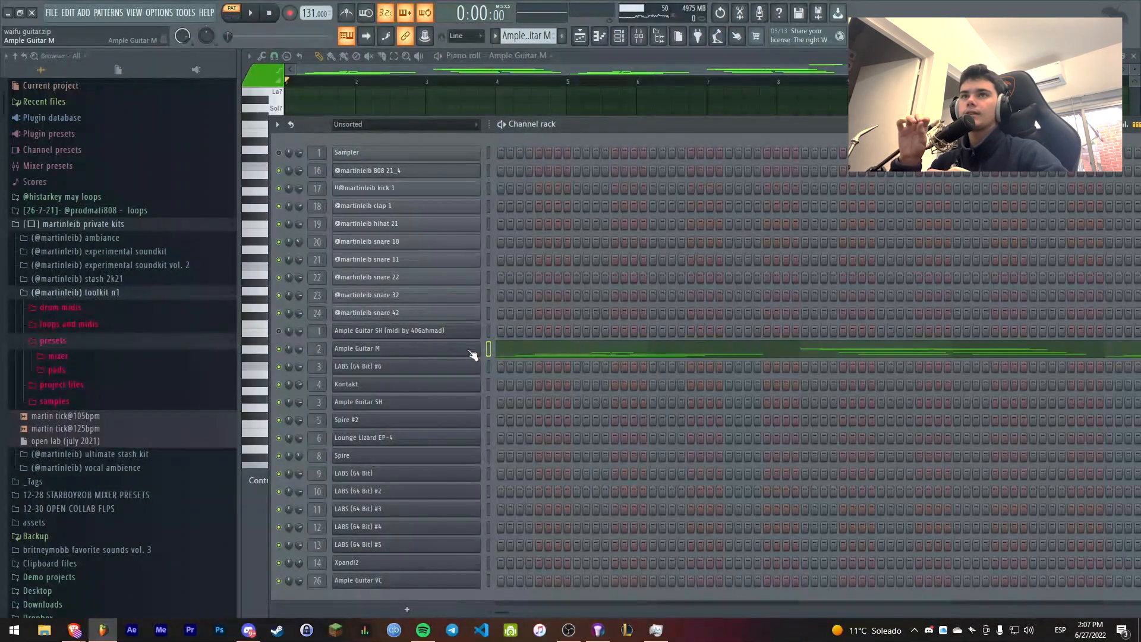
{"action": "left_click", "coordinate": [357, 347]}
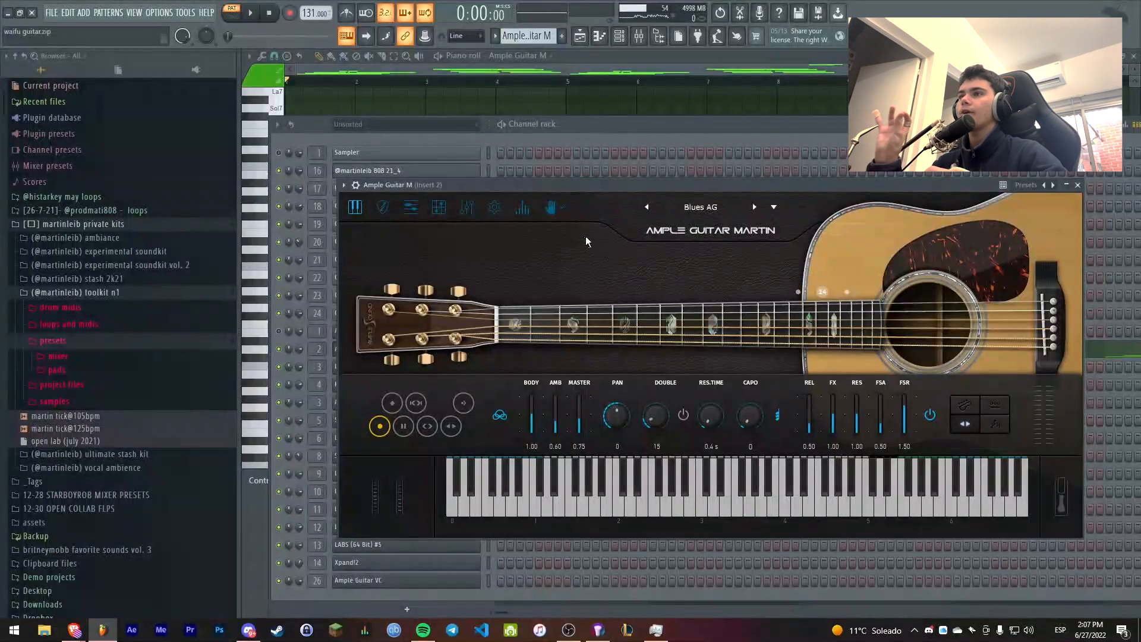
{"action": "mouse_move", "coordinate": [694, 282]}
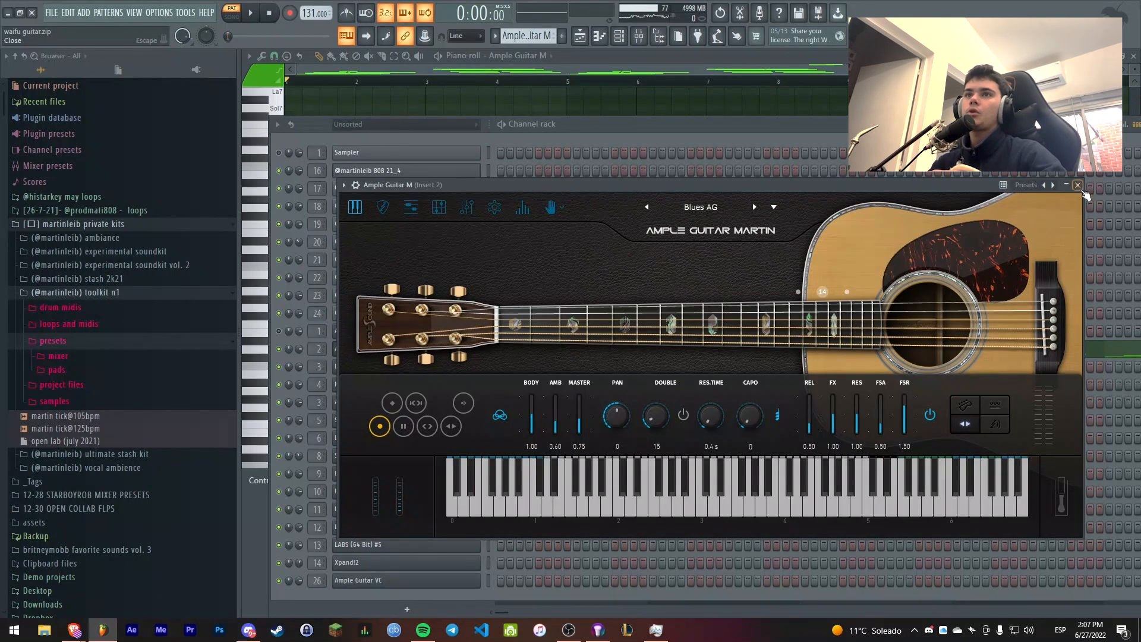
{"action": "left_click", "coordinate": [1078, 185]}
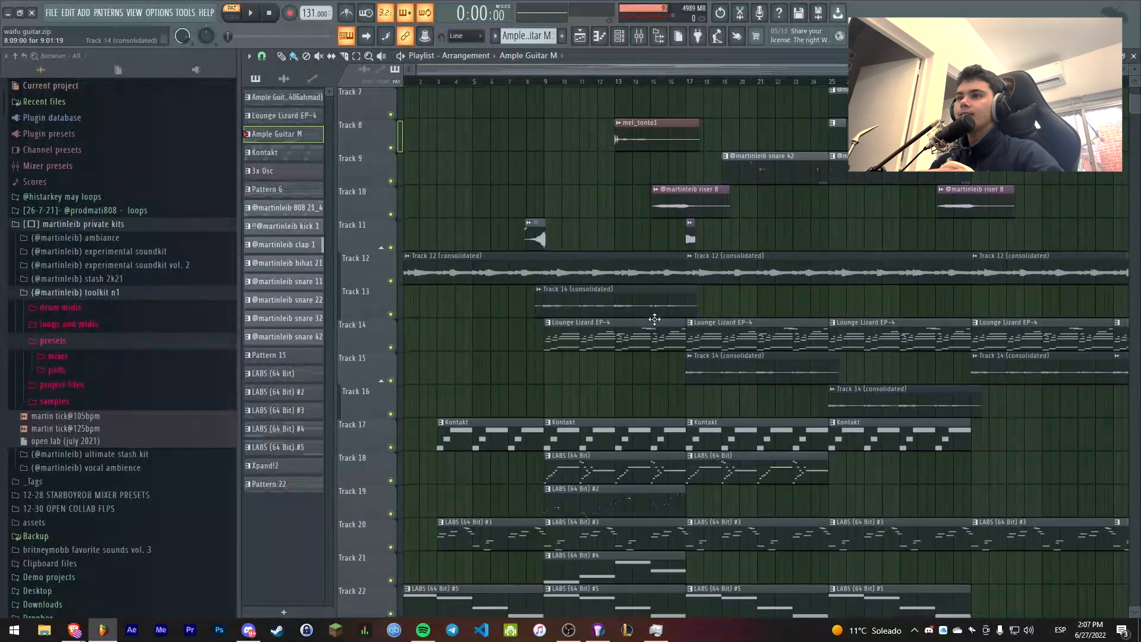
Scroll down toward the Ample Guitar VC channel and Track 26 clip
{"action": "scroll", "scroll_direction": "down", "scroll_amount": 3}
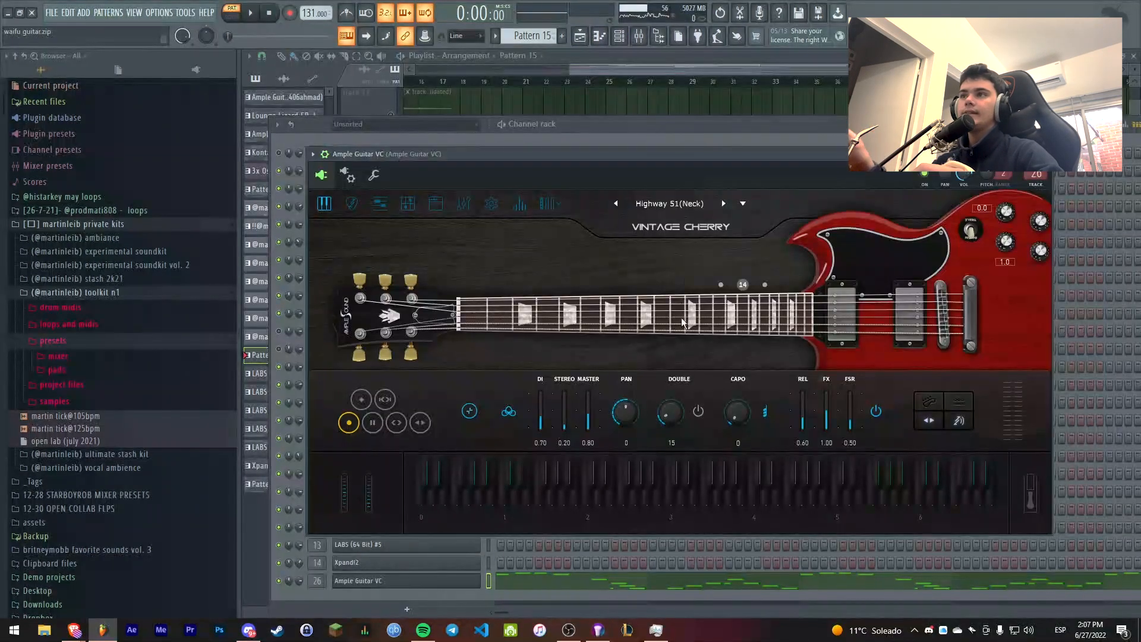
{"action": "mouse_move", "coordinate": [683, 260]}
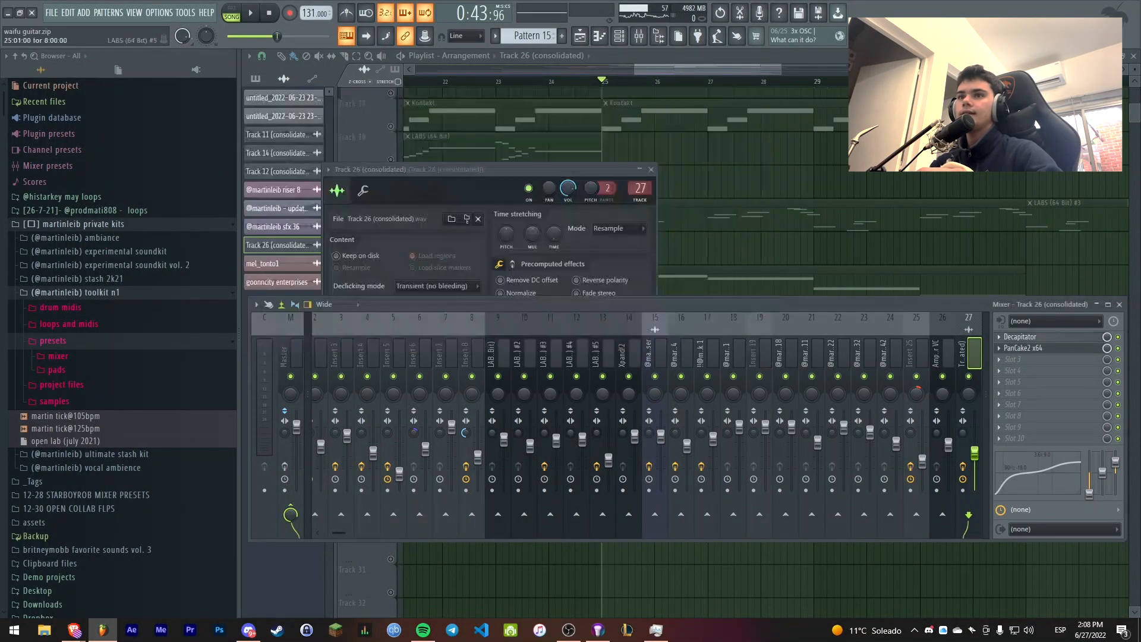
Open the Lounge Lizard EP-4 plugin showing its BFly 1 program
{"action": "left_click", "coordinate": [1023, 347]}
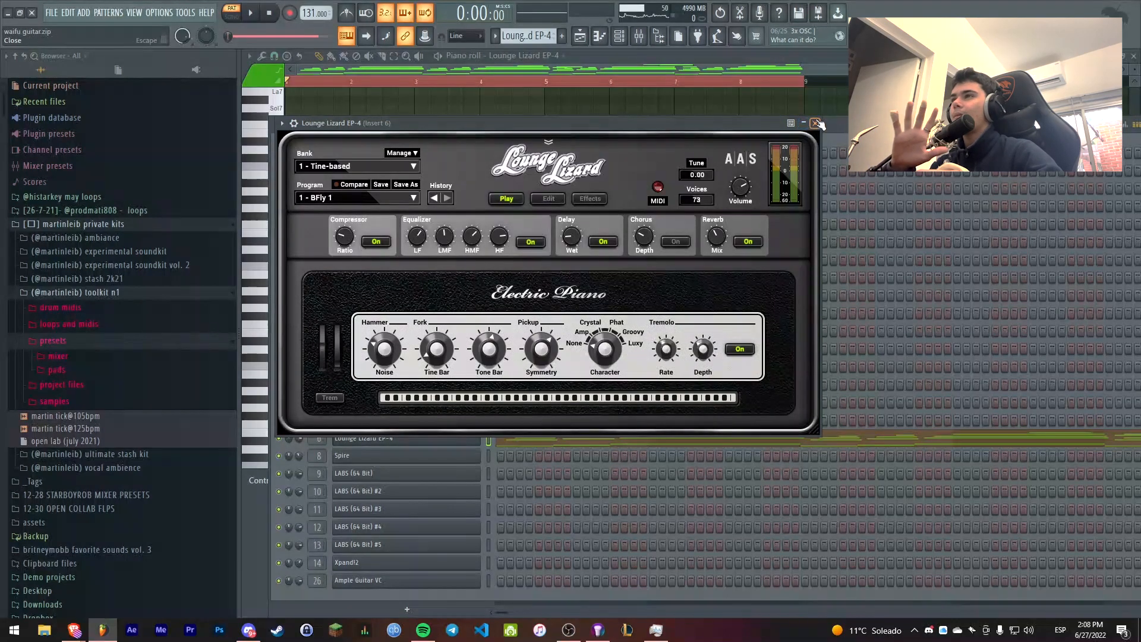
Close the electric piano window, show its chord notes, and dismiss the Strumizer
{"action": "left_click", "coordinate": [814, 123]}
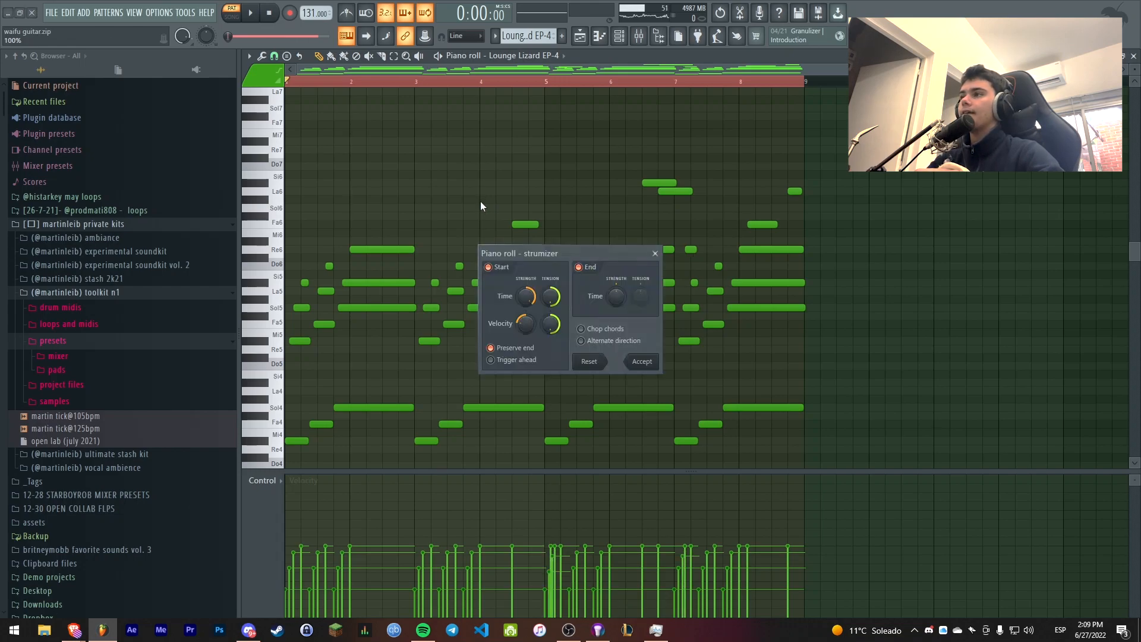
{"action": "left_click", "coordinate": [529, 296]}
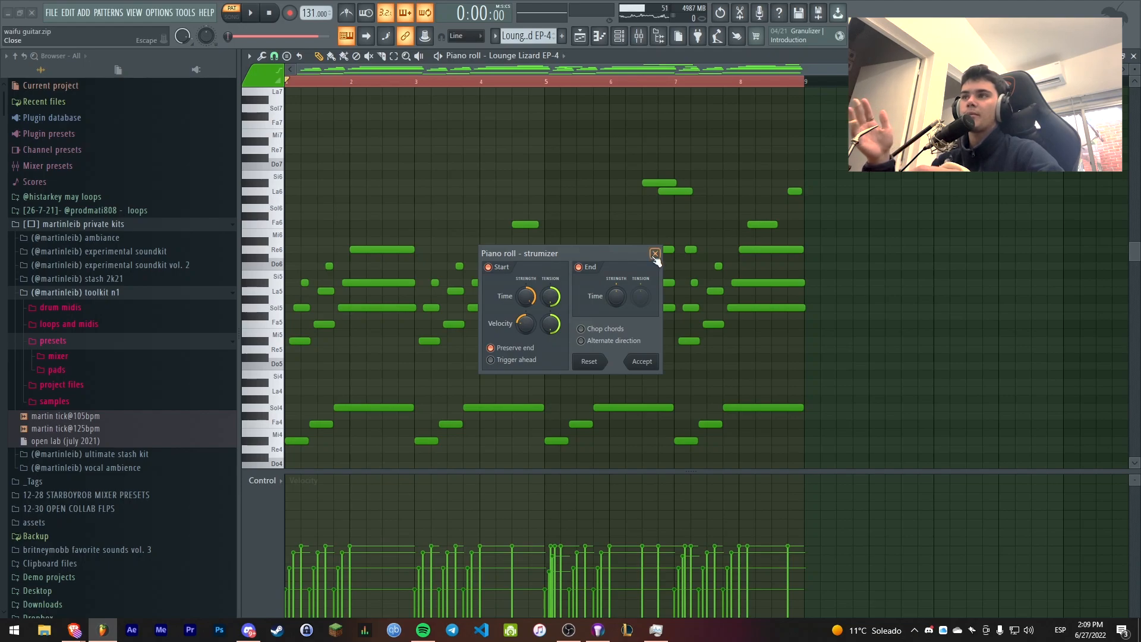
{"action": "left_click", "coordinate": [249, 56]}
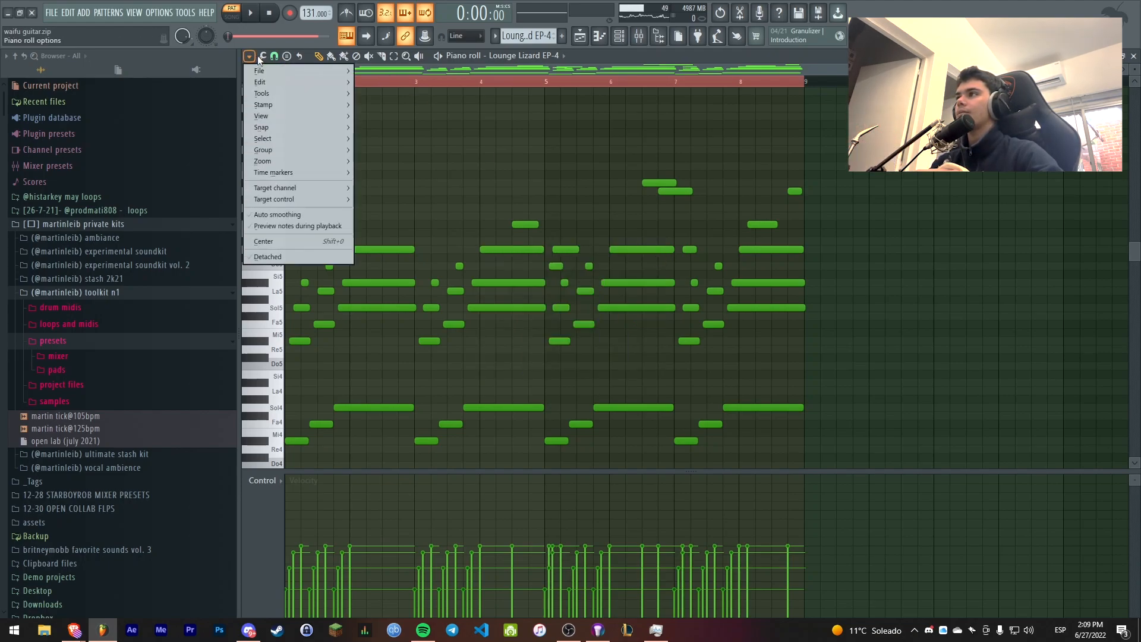
{"action": "left_click", "coordinate": [249, 56]}
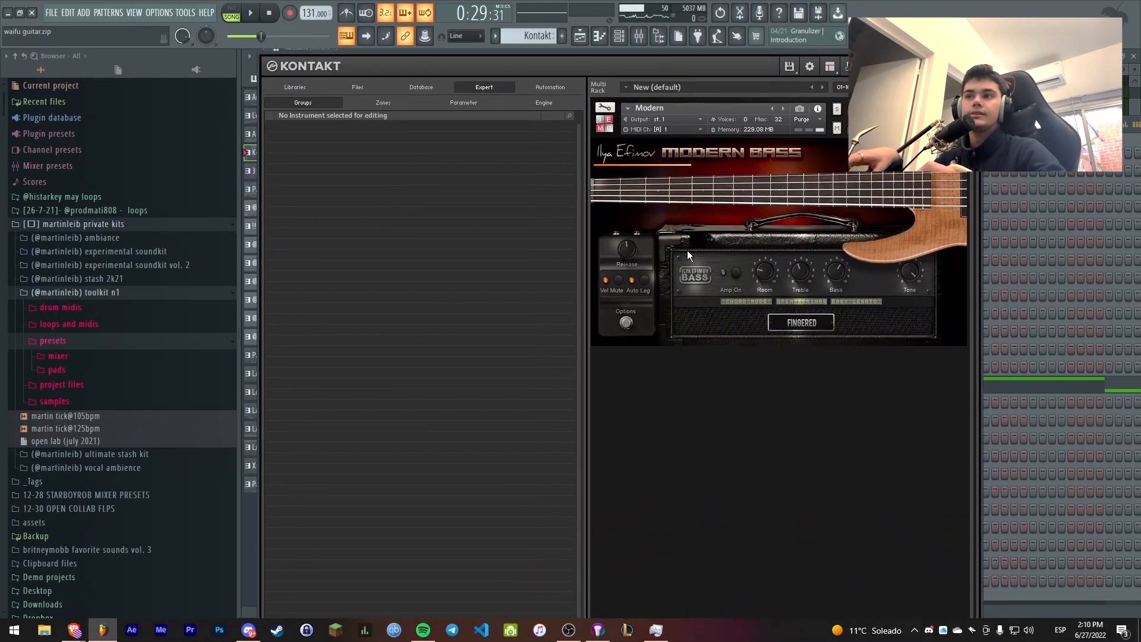
{"action": "mouse_move", "coordinate": [644, 268]}
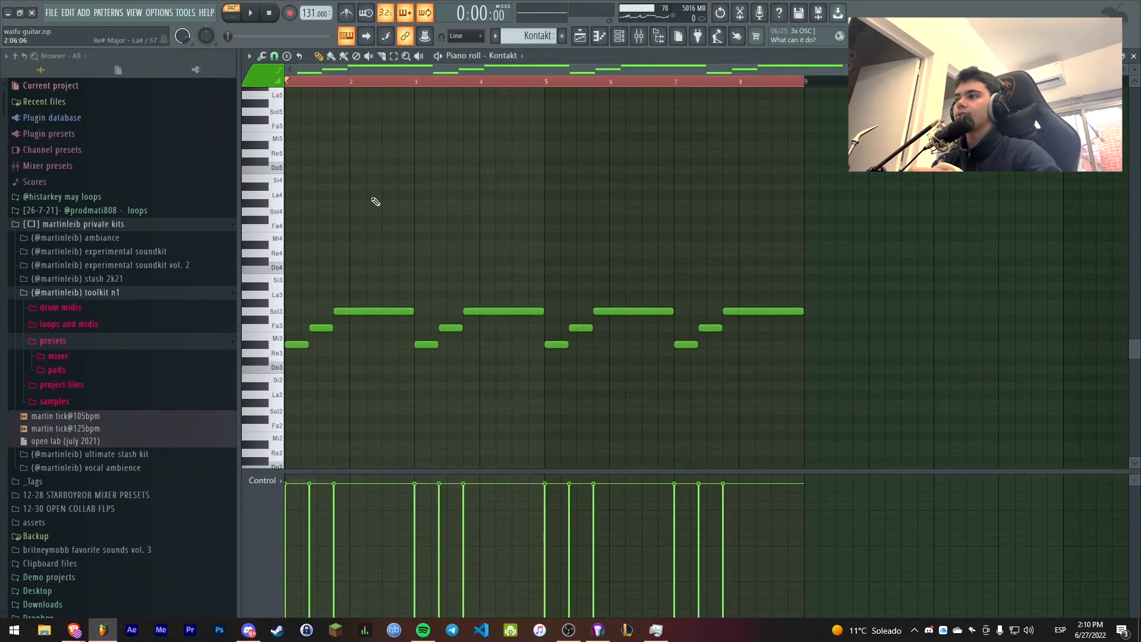
Play the Kontakt bass line and open Fruity Parametric EQ 2 on mixer insert 4
{"action": "left_click", "coordinate": [250, 13]}
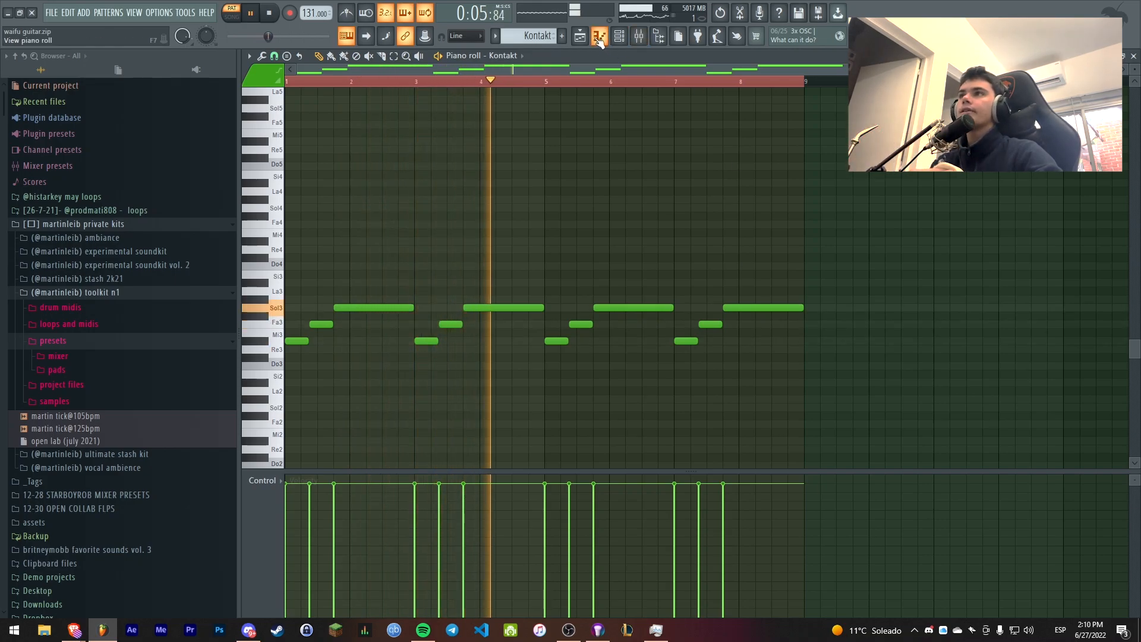
{"action": "left_click", "coordinate": [599, 37]}
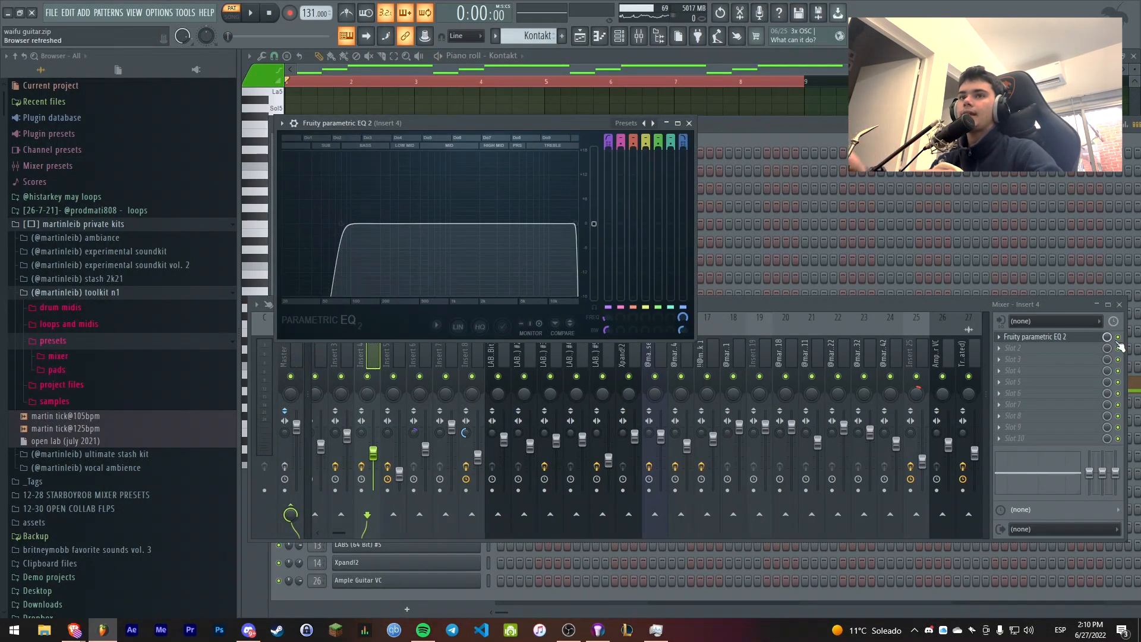
{"action": "left_click", "coordinate": [250, 12]}
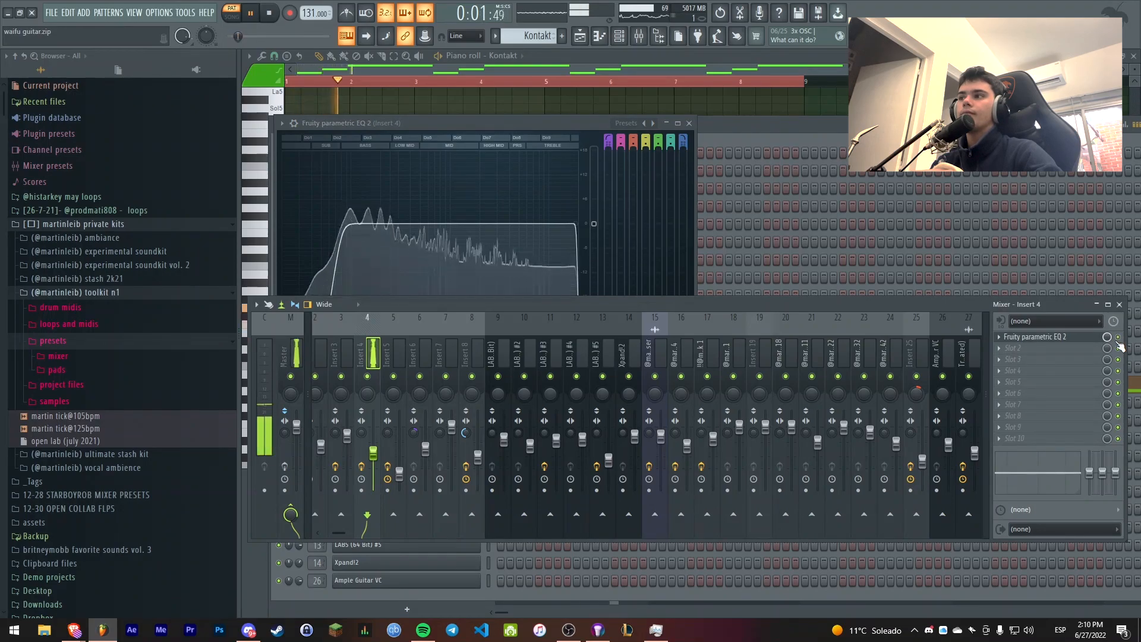
{"action": "left_click", "coordinate": [250, 13]}
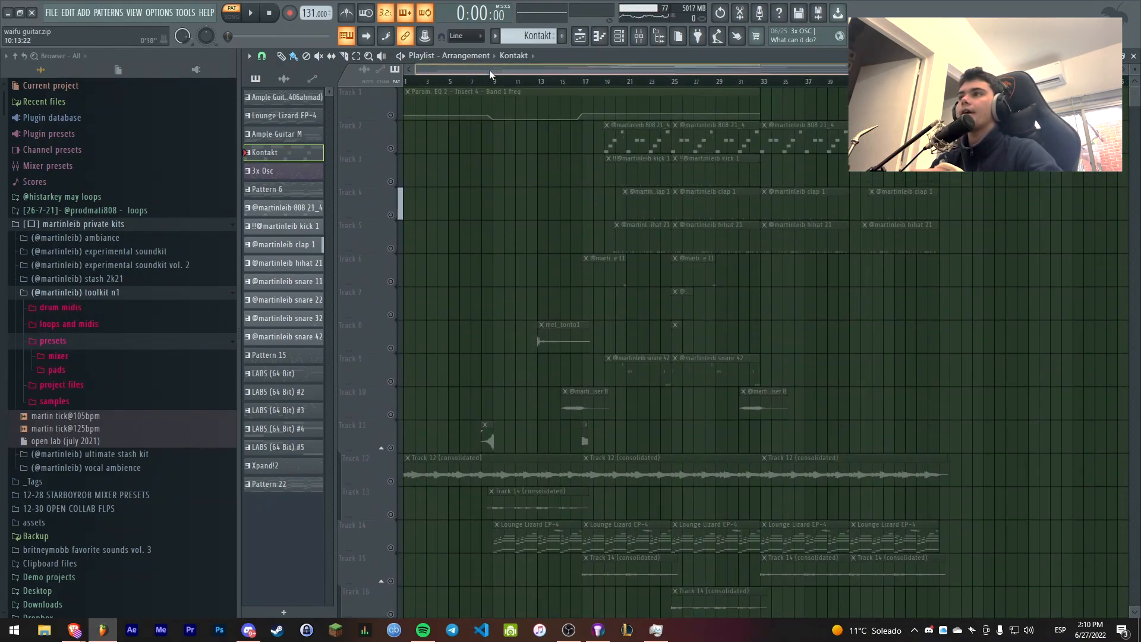
{"action": "left_click", "coordinate": [251, 13]}
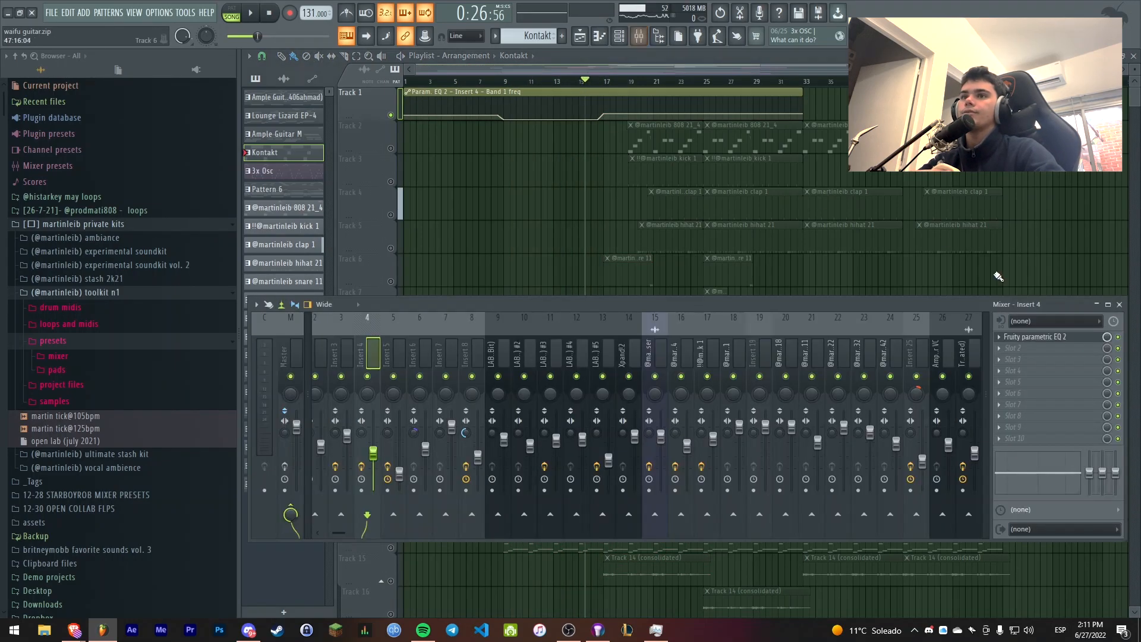
{"action": "left_click", "coordinate": [1037, 336]}
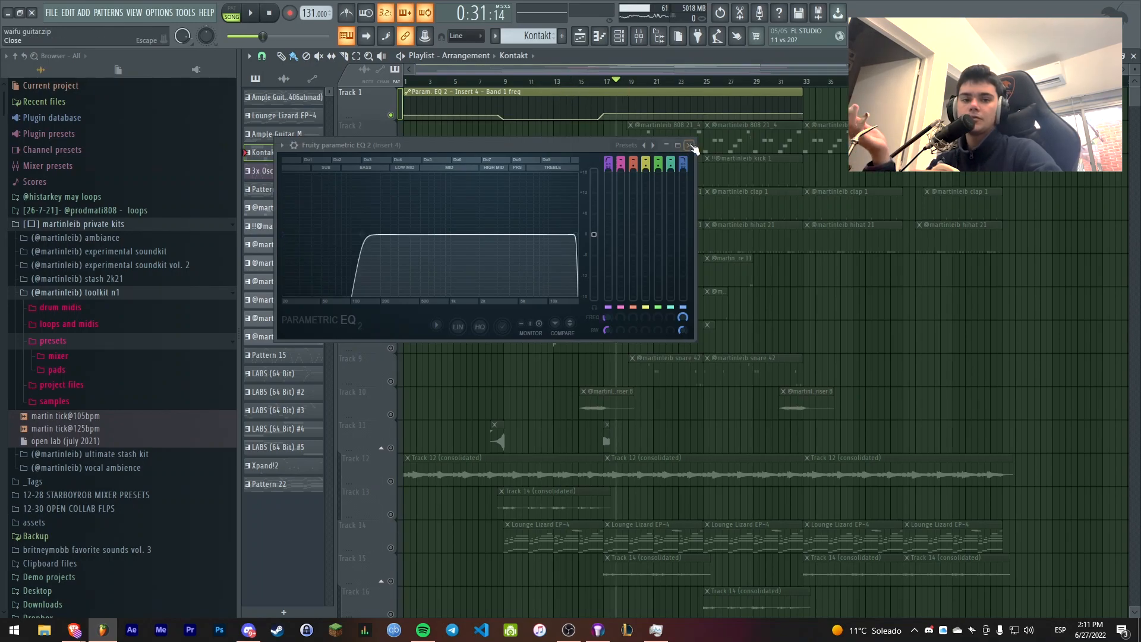
Close the EQ, review the LABS Soft Piano layer, and open LABS #2 on Strings: Short
{"action": "left_click", "coordinate": [689, 145]}
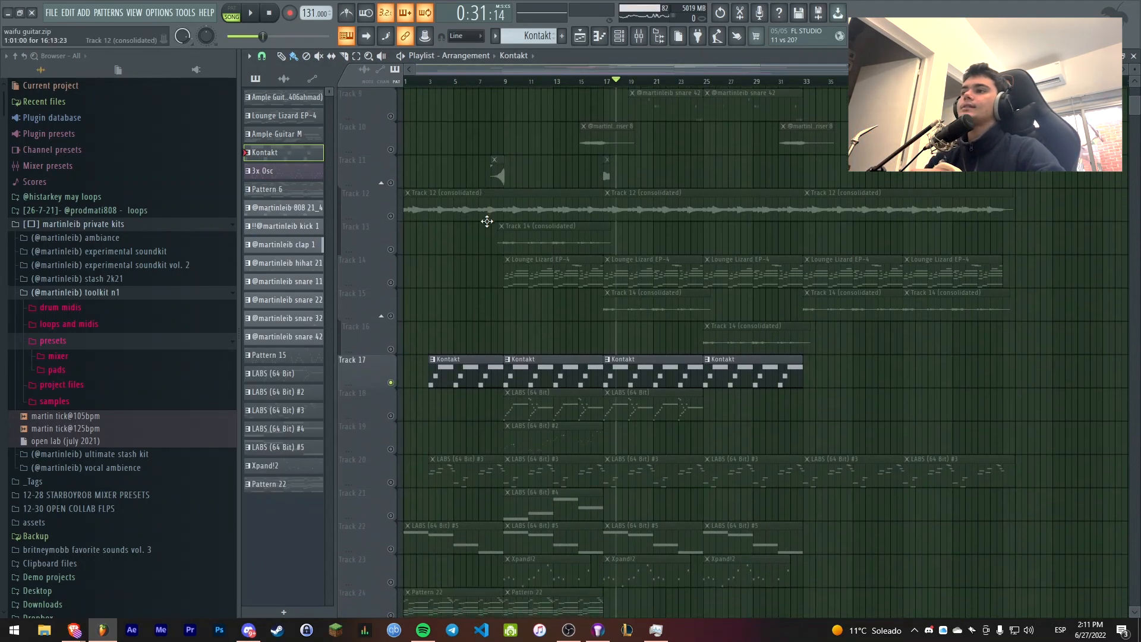
{"action": "scroll", "scroll_direction": "down", "scroll_amount": 3}
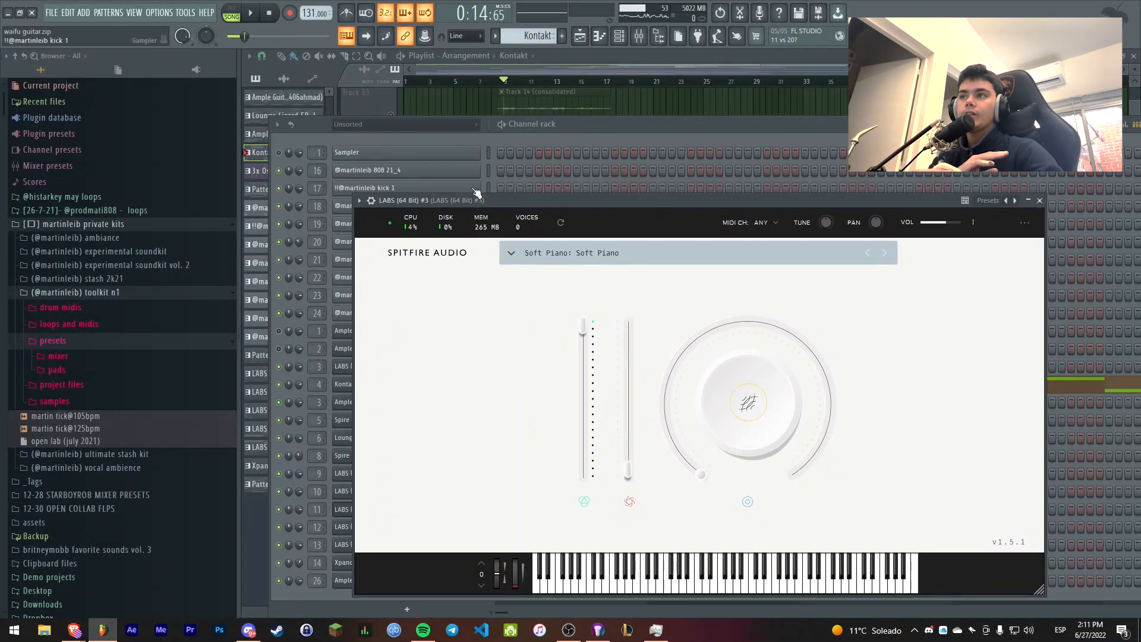
{"action": "left_click", "coordinate": [1039, 201]}
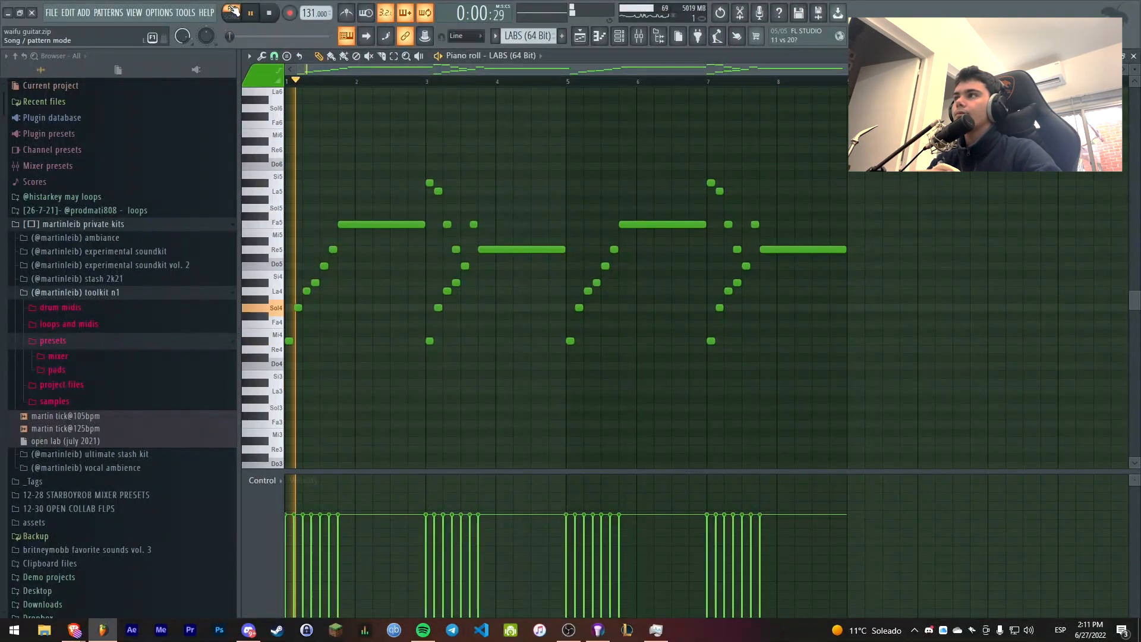
{"action": "left_click", "coordinate": [618, 36]}
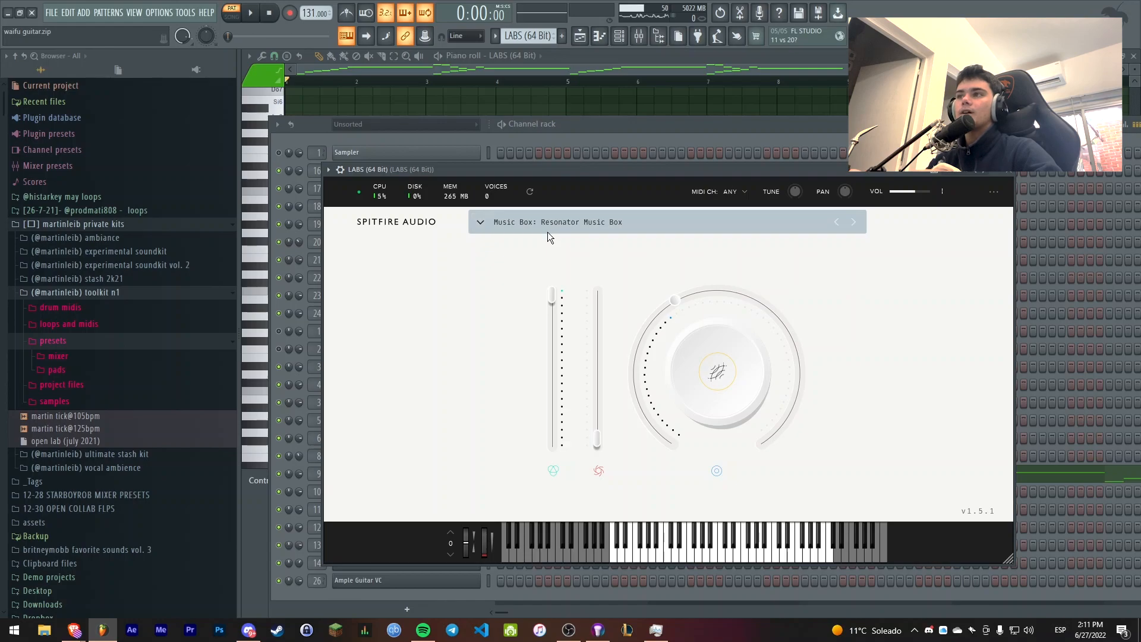
{"action": "left_click", "coordinate": [479, 221]}
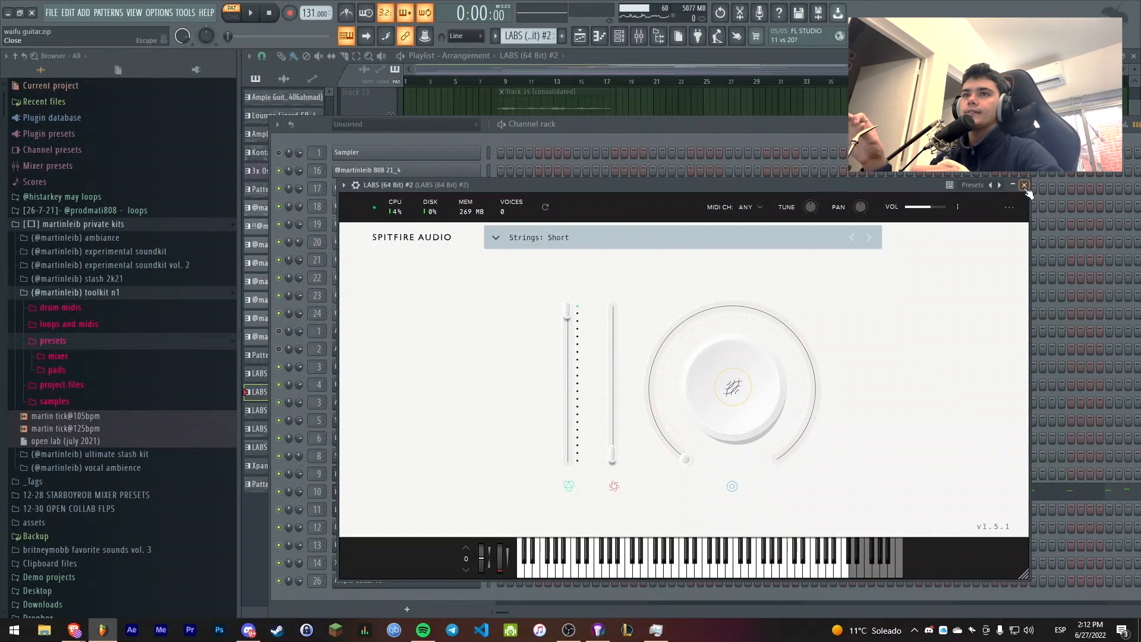
Close the Strings: Short window, play the string melody, and select its first half of notes
{"action": "left_click", "coordinate": [538, 237]}
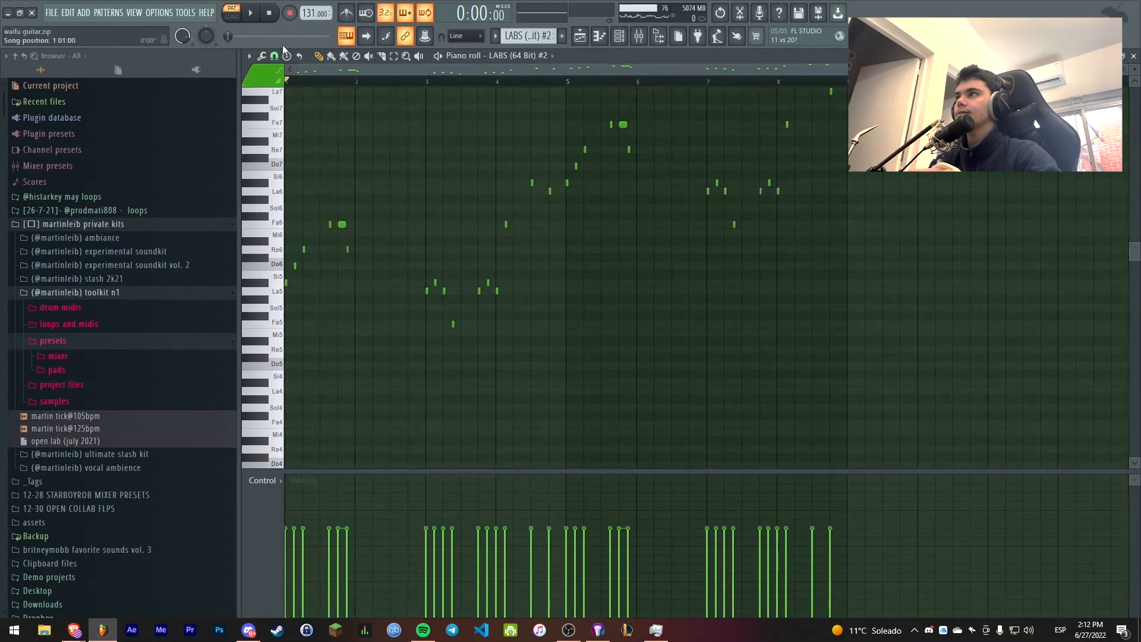
{"action": "left_click", "coordinate": [251, 13]}
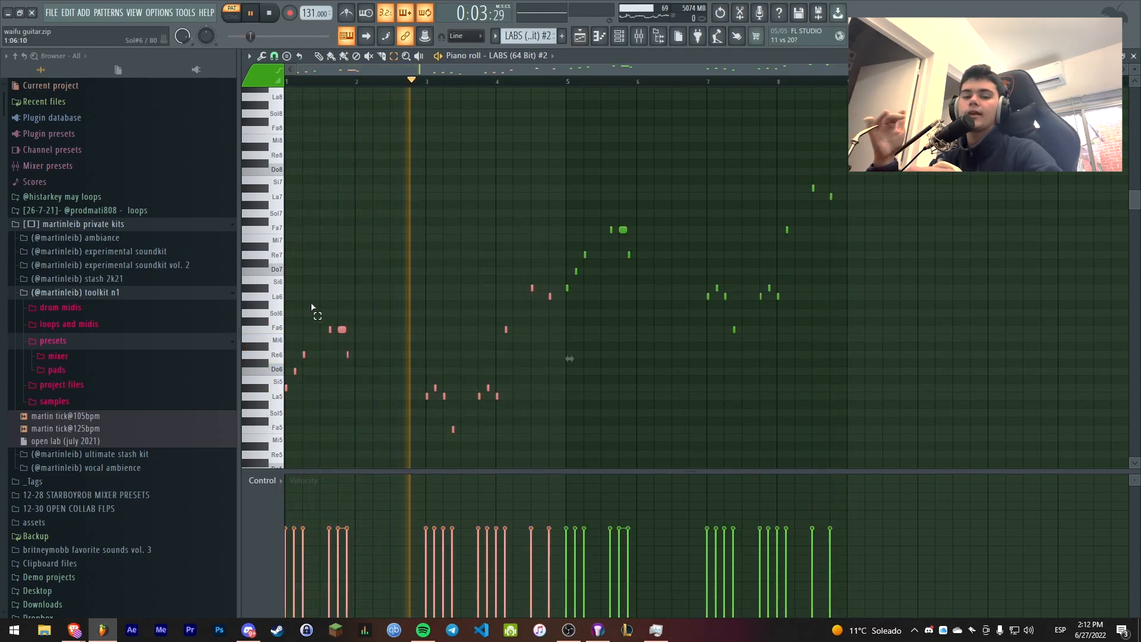
{"action": "left_click_drag", "start_coordinate": [564, 135], "coordinate": [877, 350]}
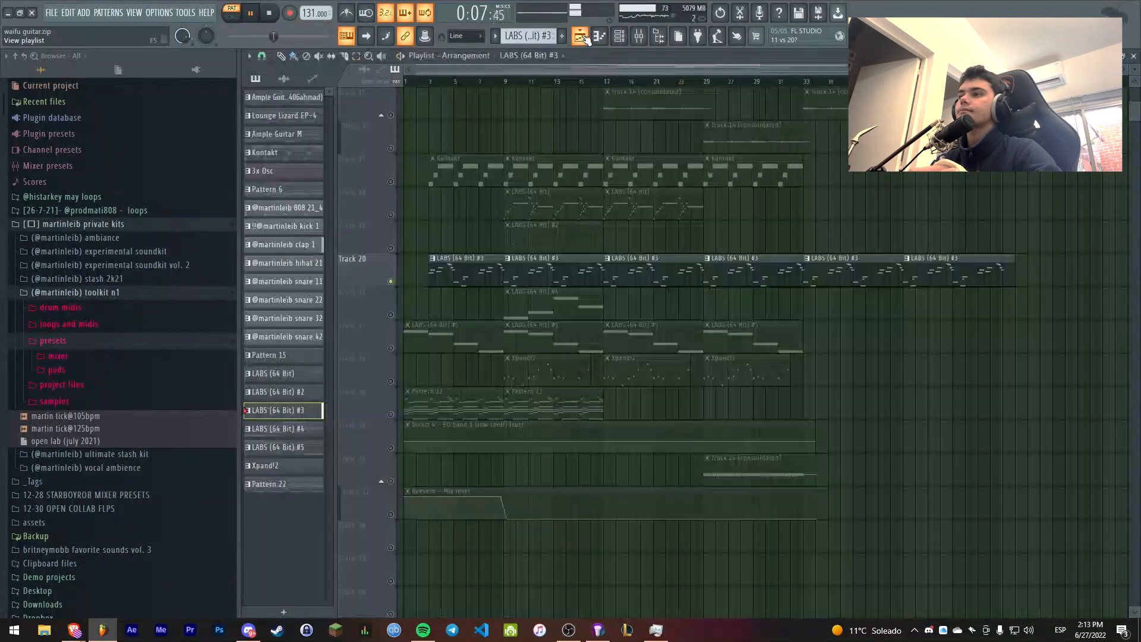
{"action": "left_click", "coordinate": [268, 13]}
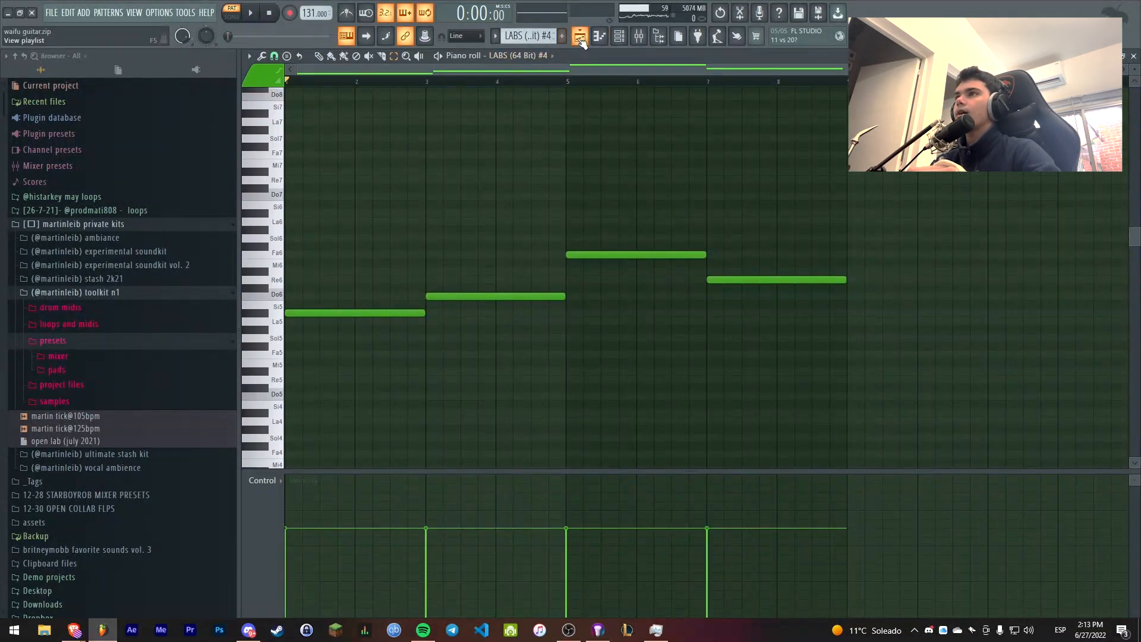
{"action": "left_click", "coordinate": [599, 36]}
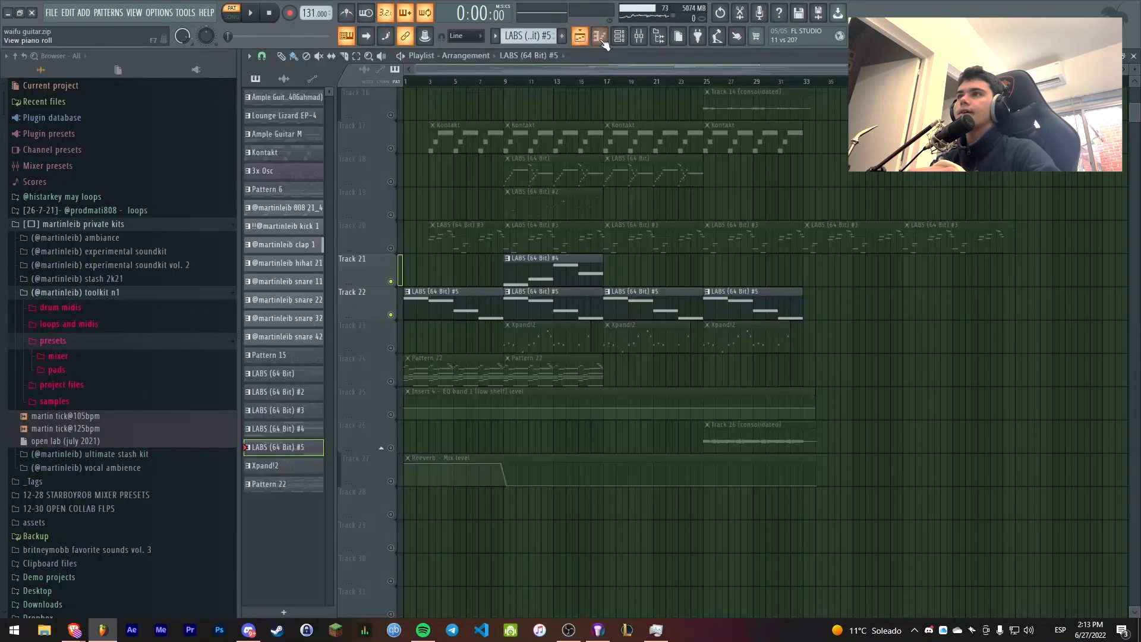
{"action": "left_click", "coordinate": [618, 36]}
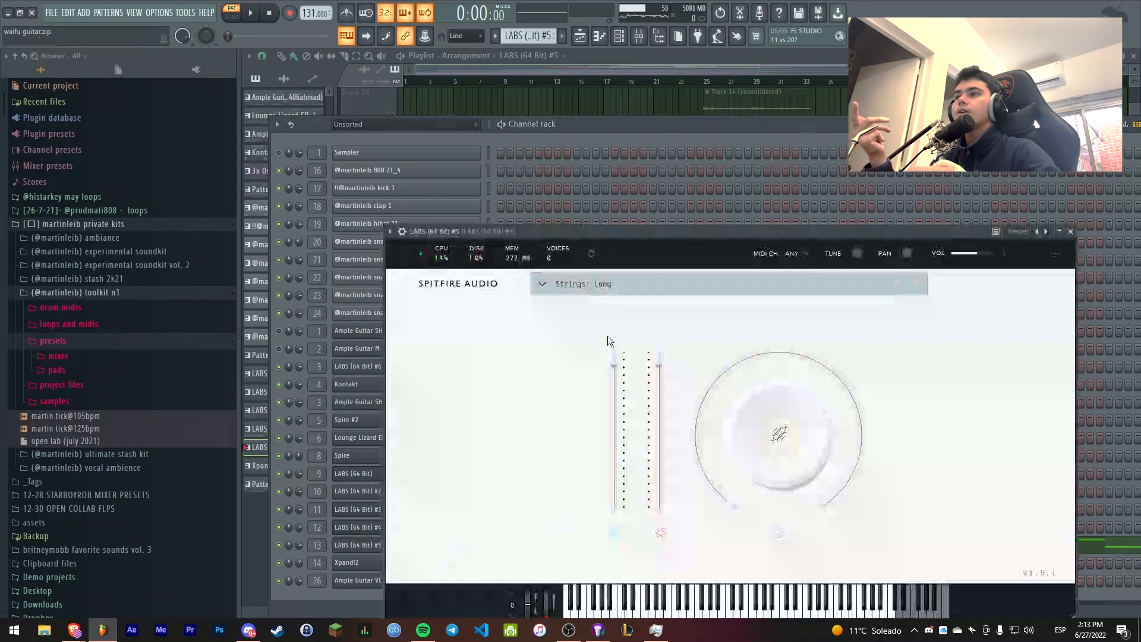
{"action": "left_click", "coordinate": [542, 283]}
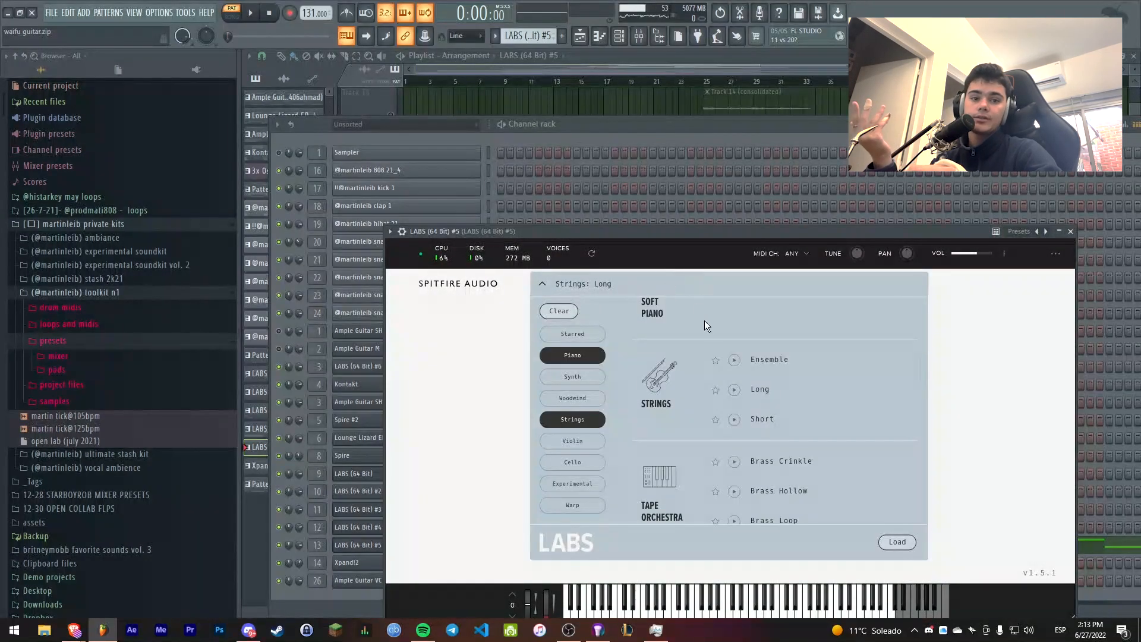
{"action": "scroll", "scroll_direction": "down", "scroll_amount": 3}
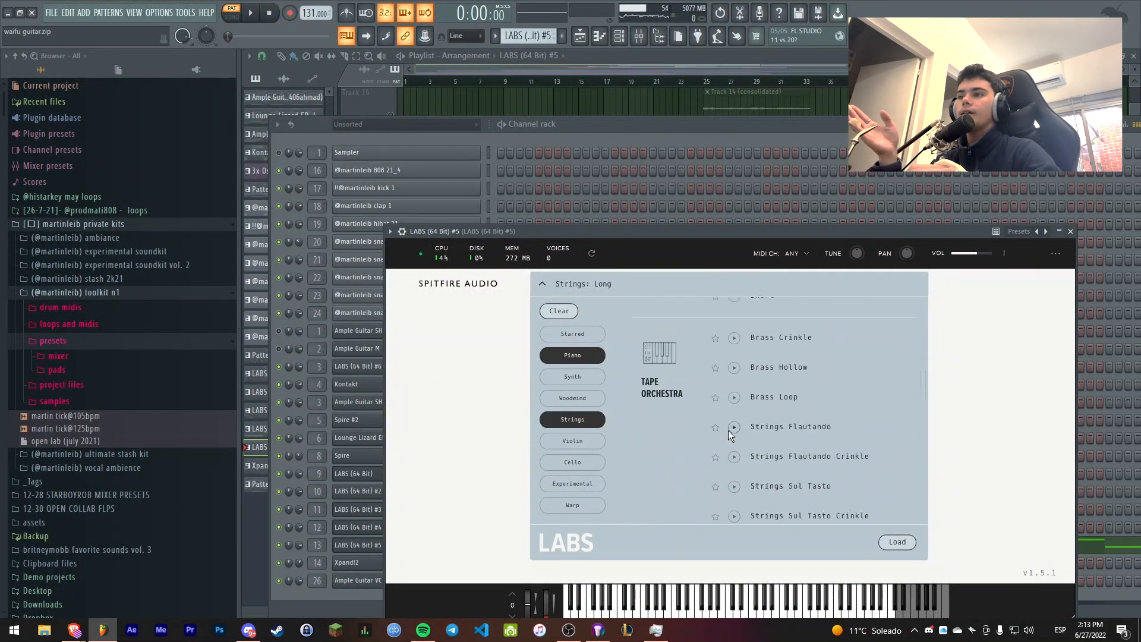
{"action": "scroll", "scroll_direction": "down", "scroll_amount": 3}
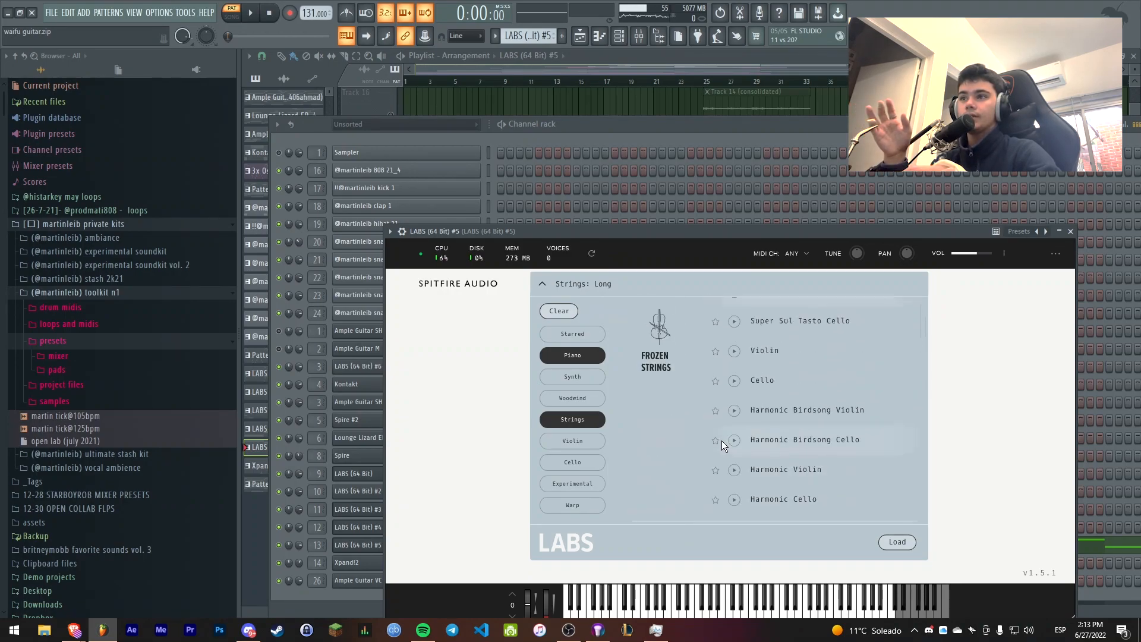
{"action": "left_click", "coordinate": [1069, 231]}
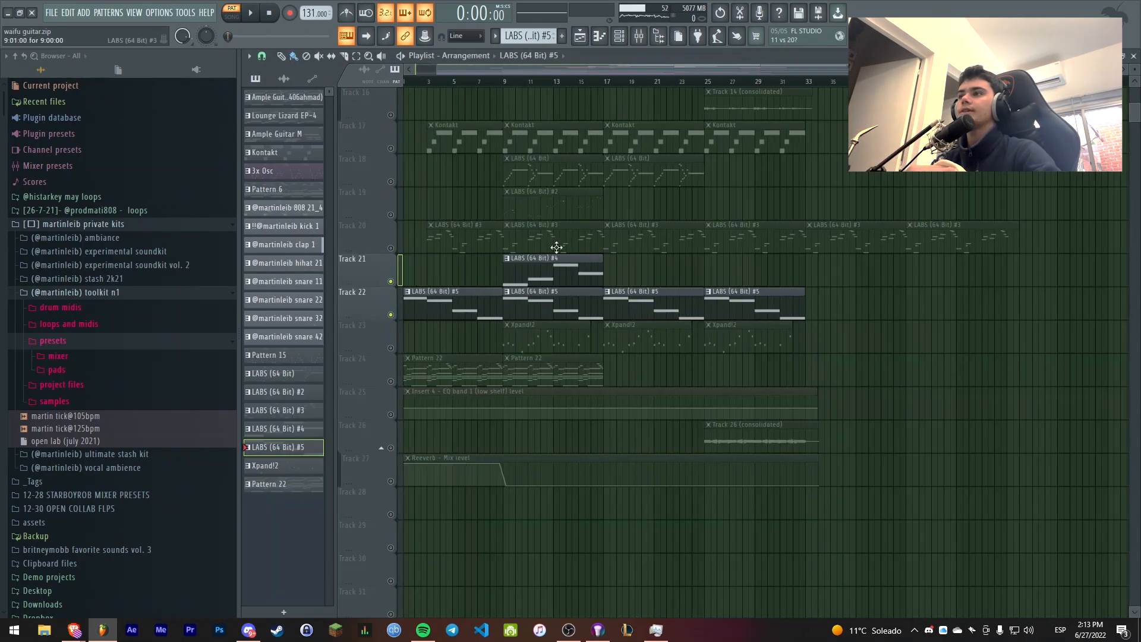
Play the beat and show the Xpand!2 pattern's melody notes in the piano roll
{"action": "left_click", "coordinate": [250, 13]}
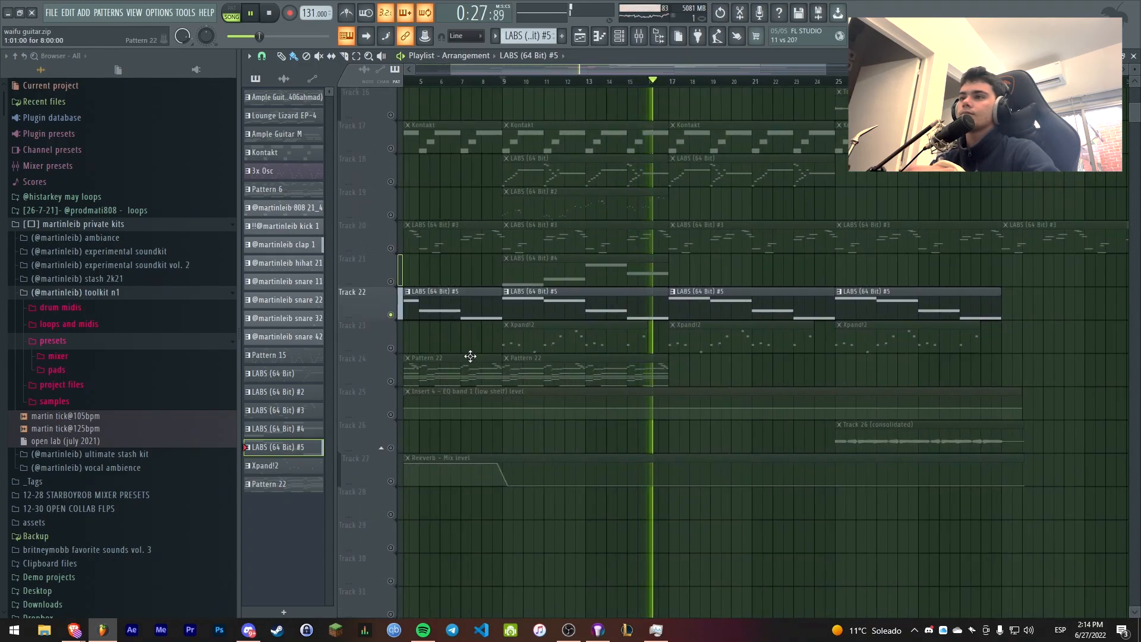
{"action": "left_click", "coordinate": [275, 465]}
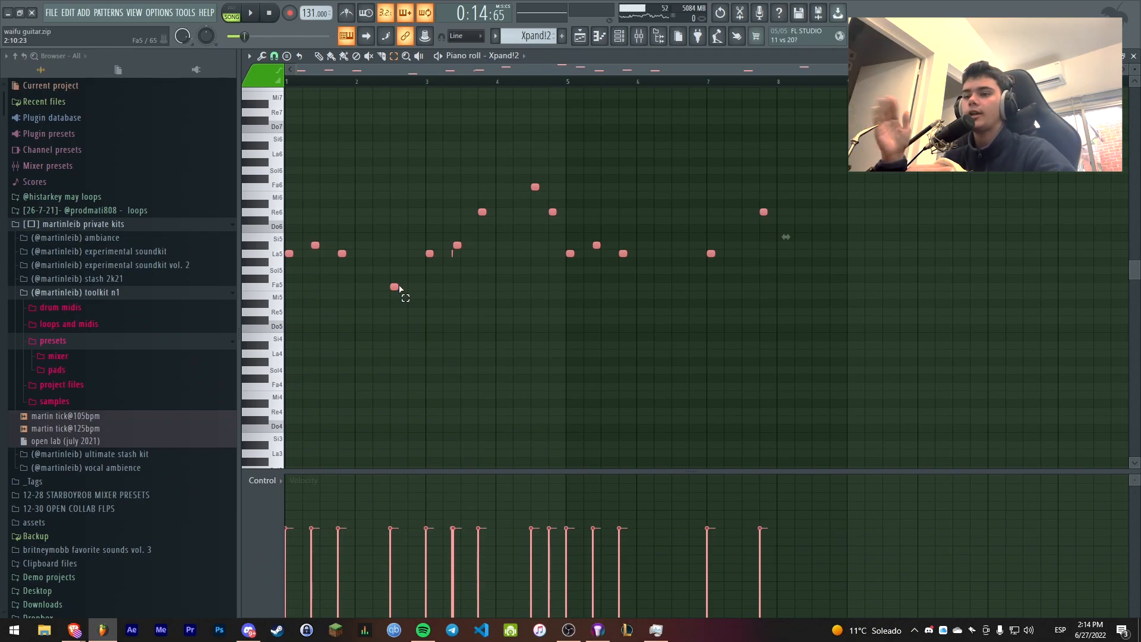
Return to the Playlist and open Pattern 22 on Track 24 in the piano roll
{"action": "left_click", "coordinate": [579, 36]}
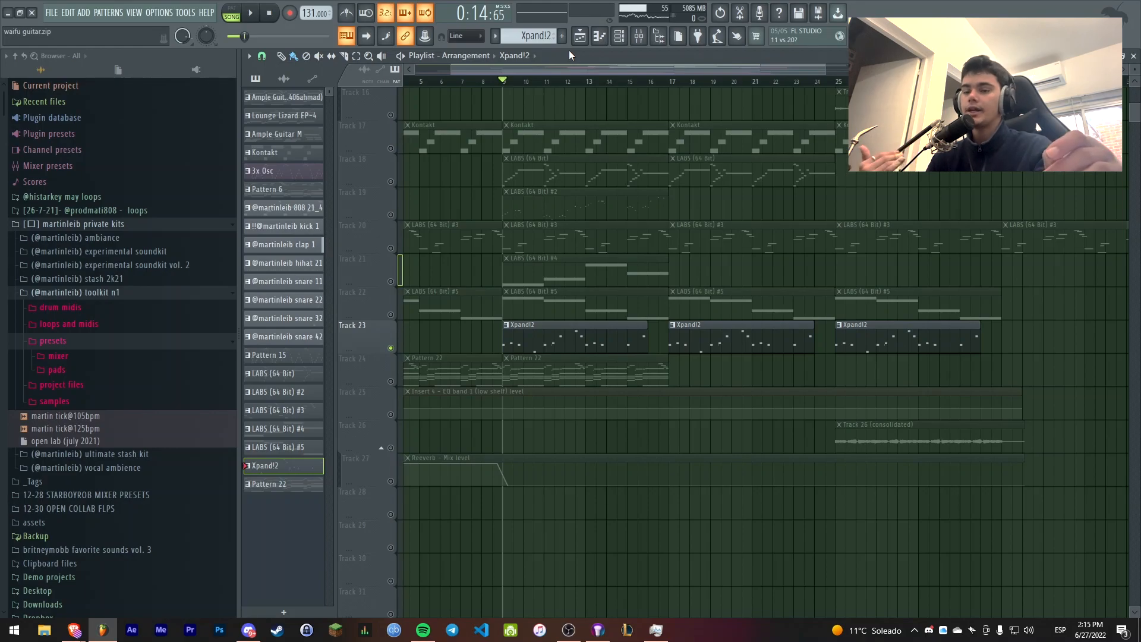
{"action": "left_click", "coordinate": [269, 483]}
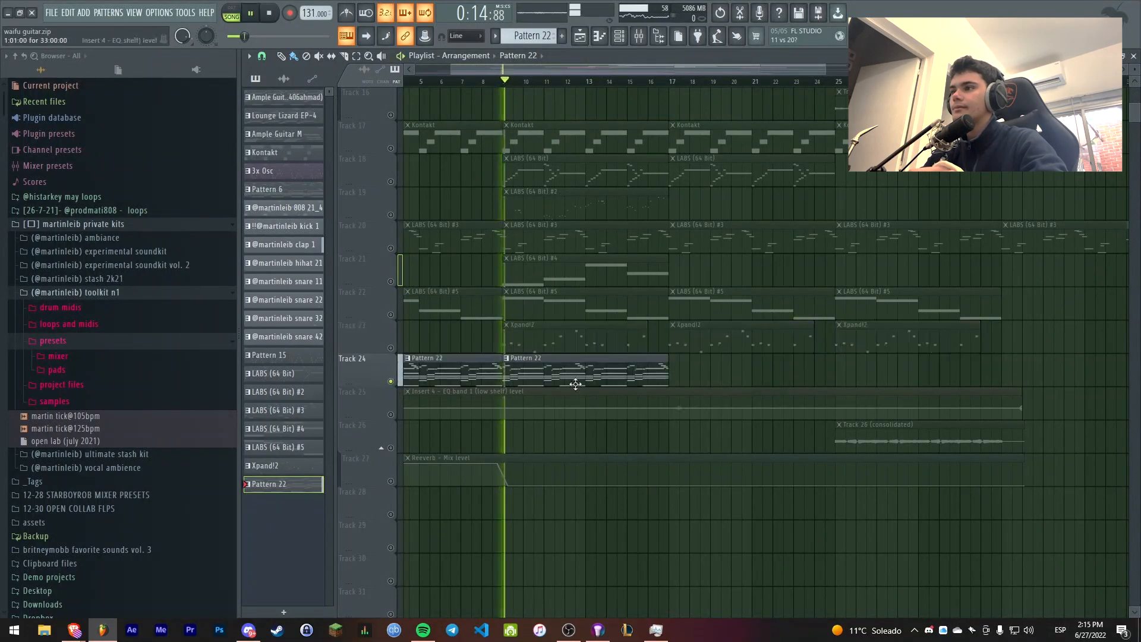
{"action": "double_click", "coordinate": [575, 371]}
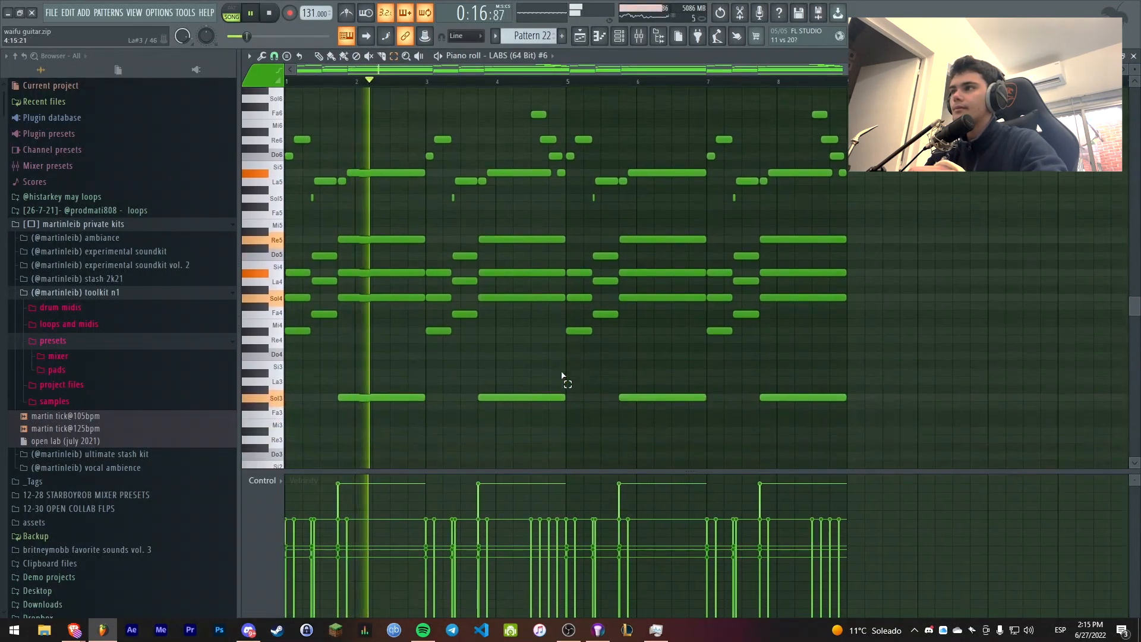